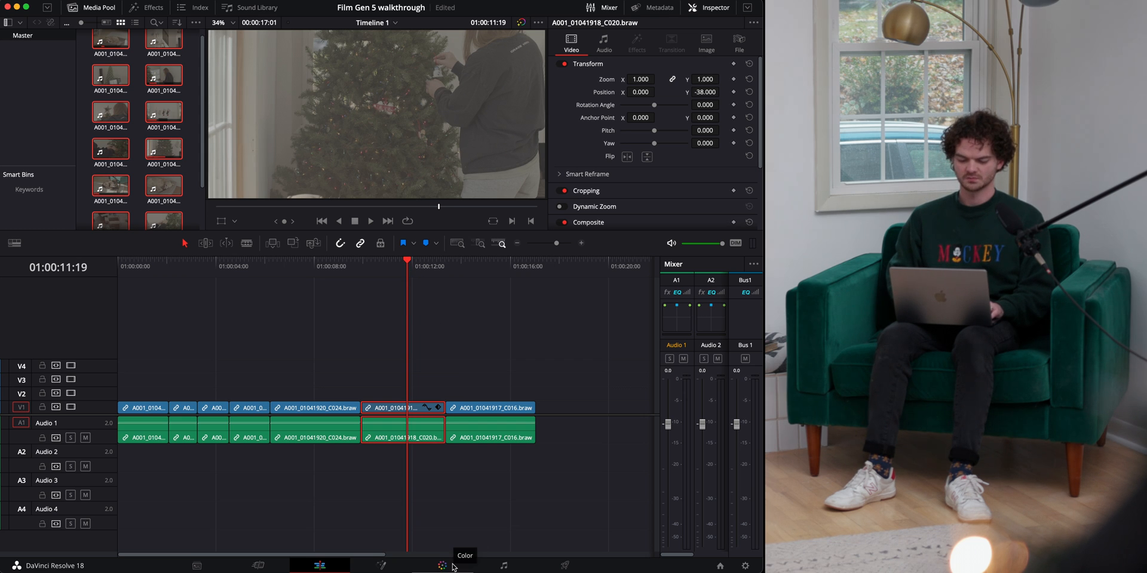
- On the Color page, set the Color Space Transform input colour space to Blackmagic Design Wide Gamut Gen 4/5
left_click(442, 564)
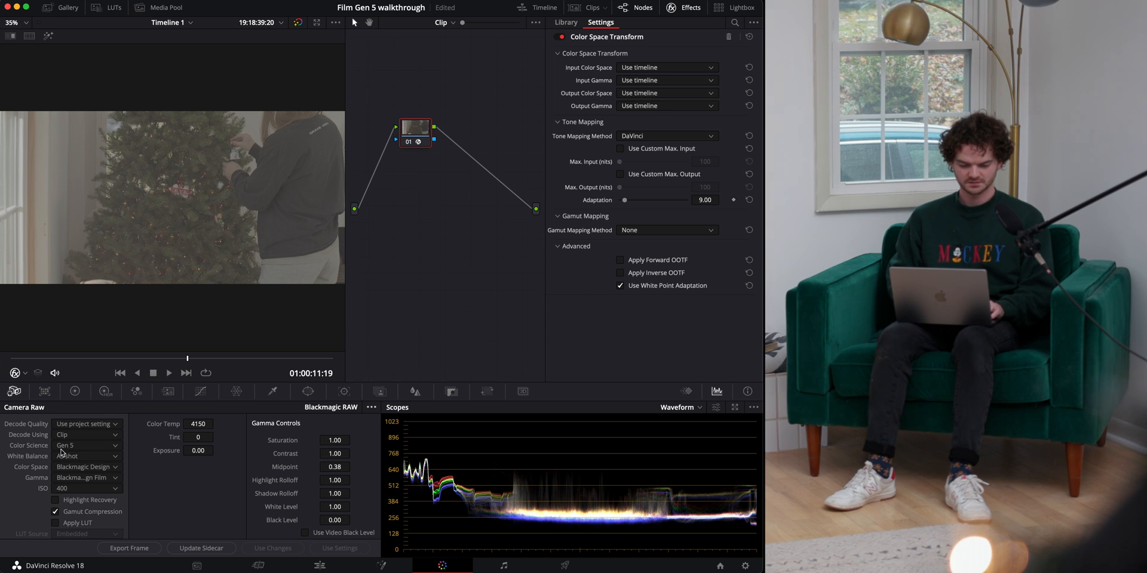
left_click(666, 67)
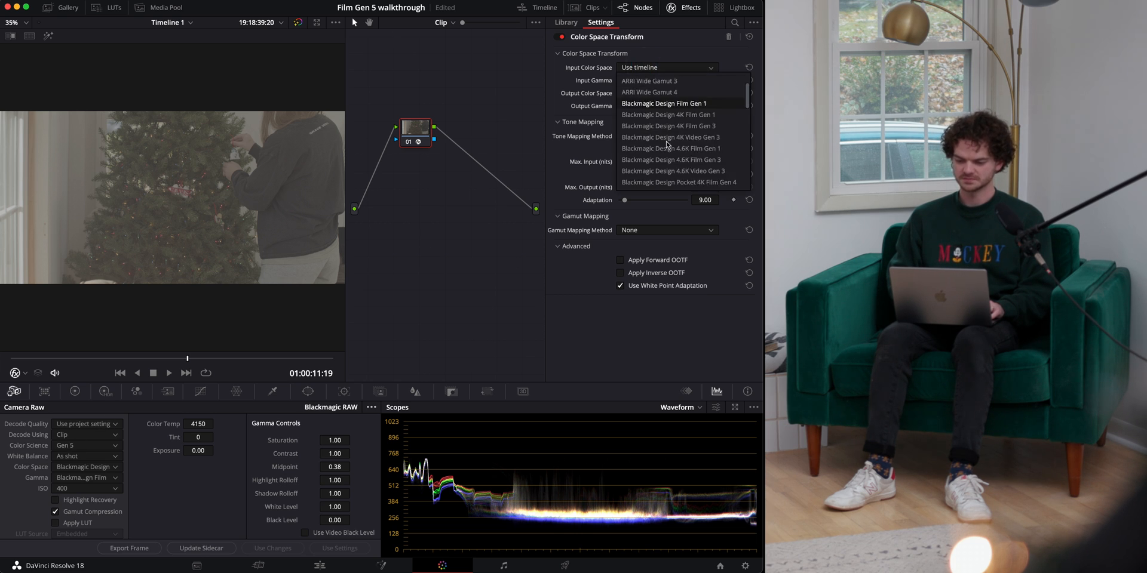
scroll("down", 3)
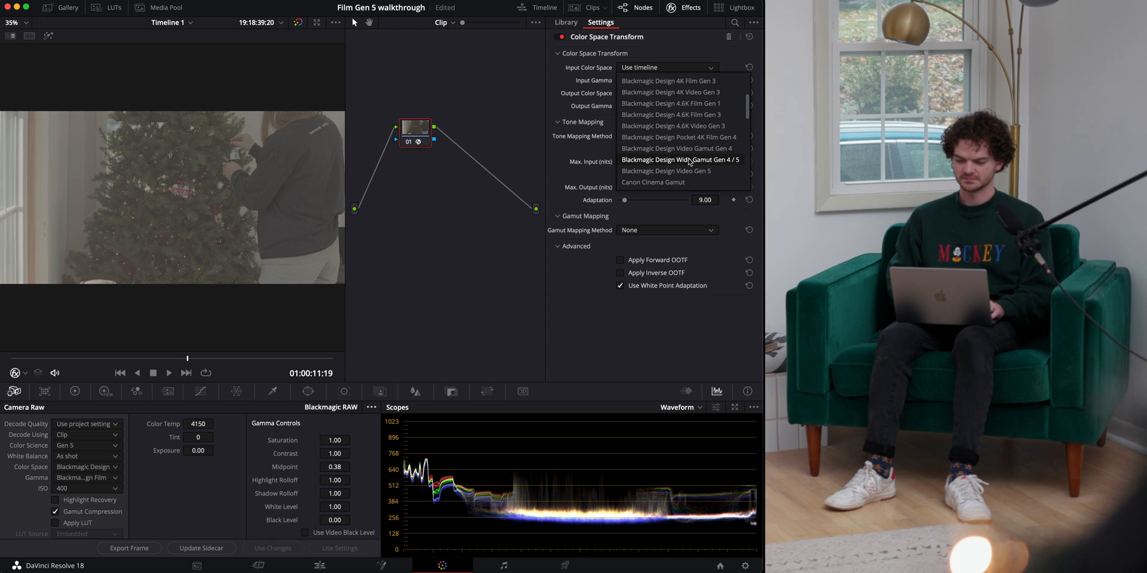
left_click(681, 158)
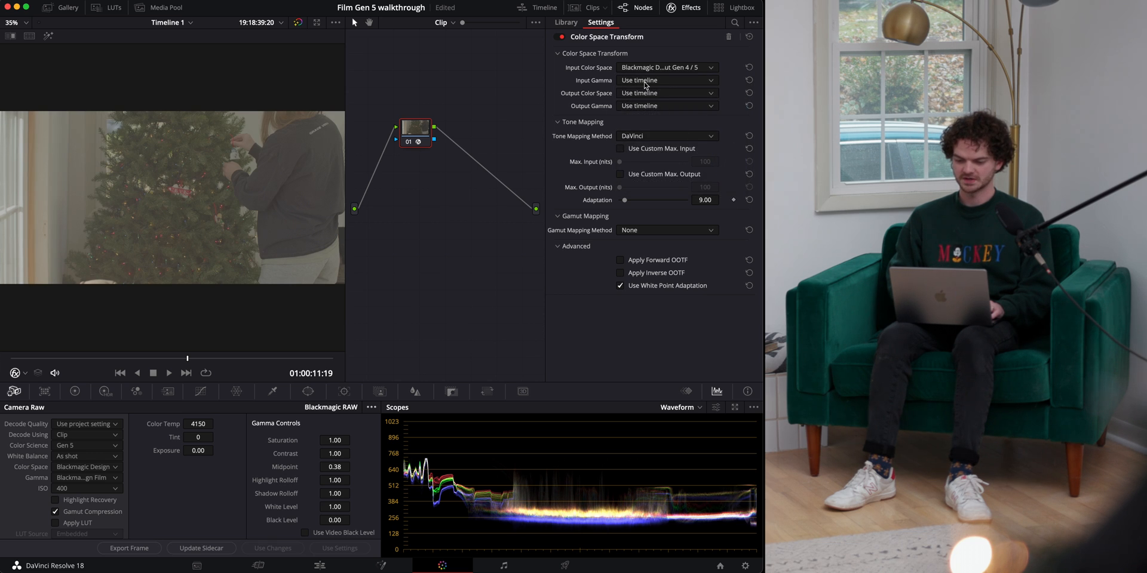
left_click(666, 66)
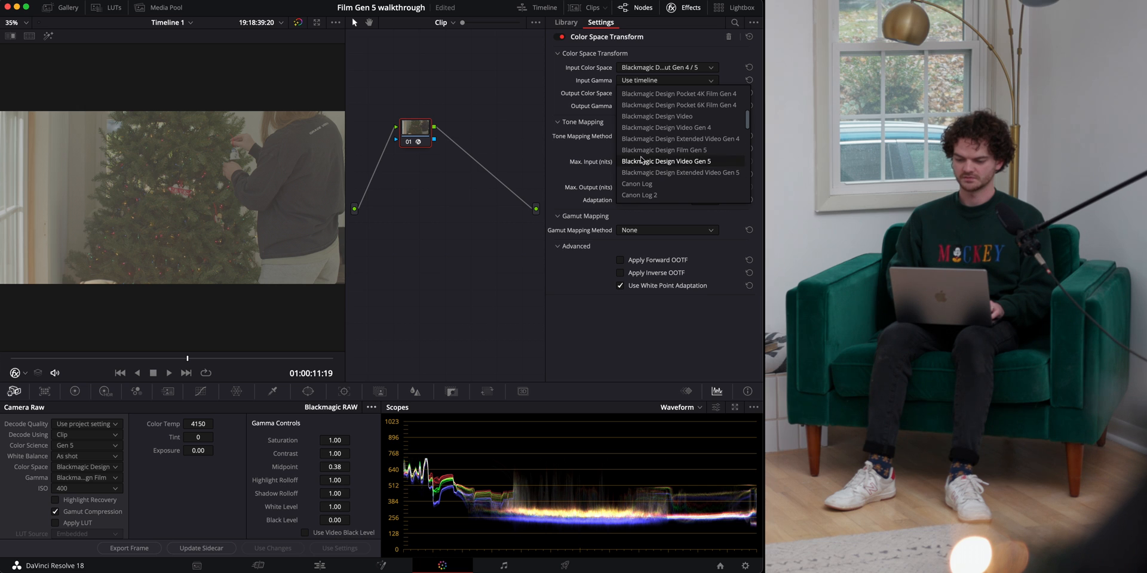
mouse_move(693, 153)
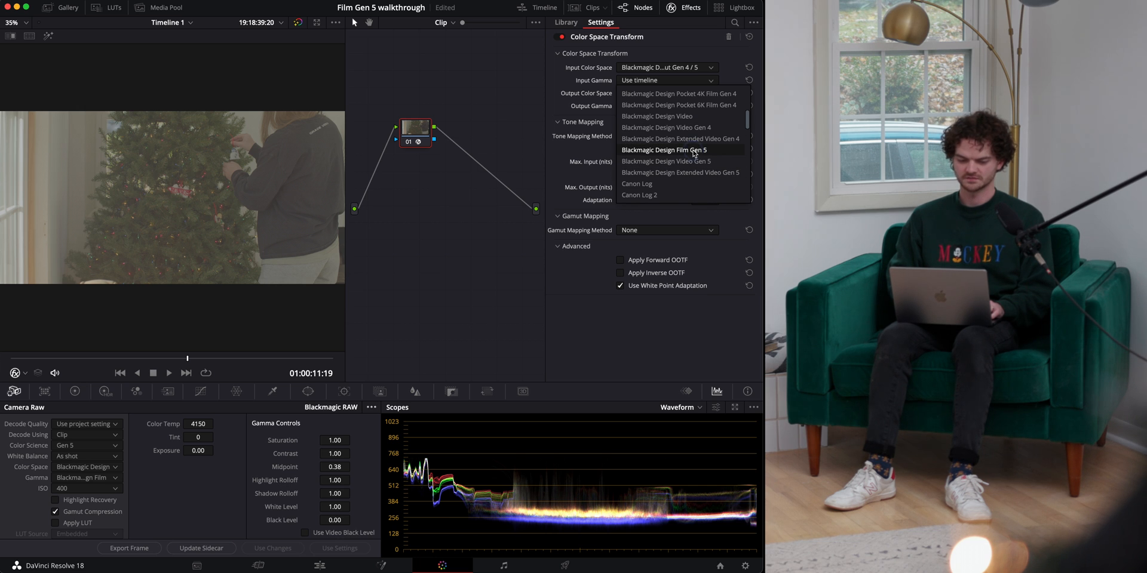
- Set the Color Space Transform input gamma to Blackmagic Design Film Gen 5
left_click(663, 149)
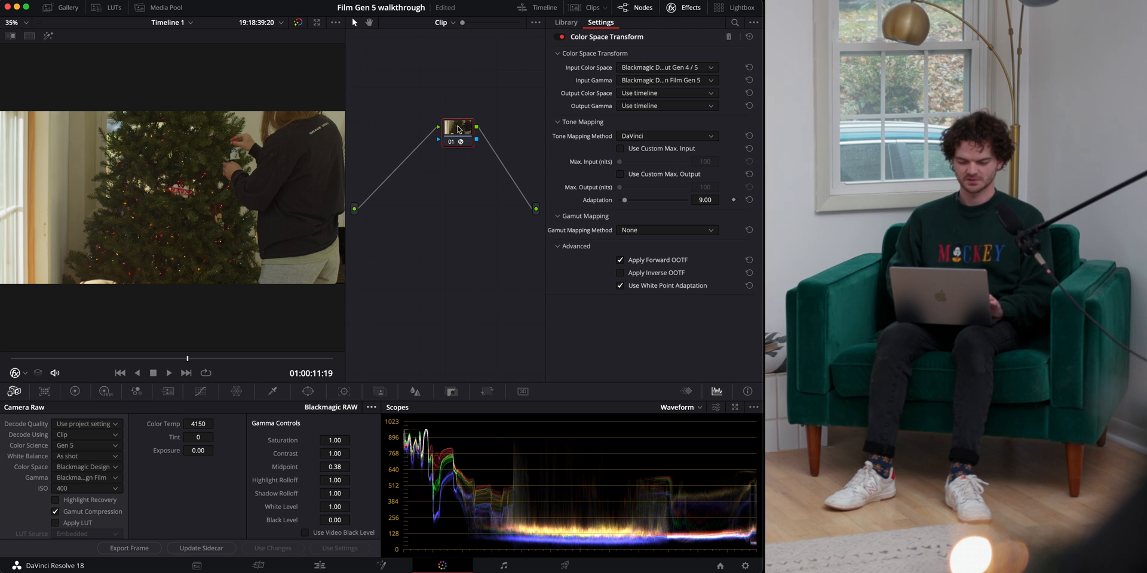
mouse_move(292, 188)
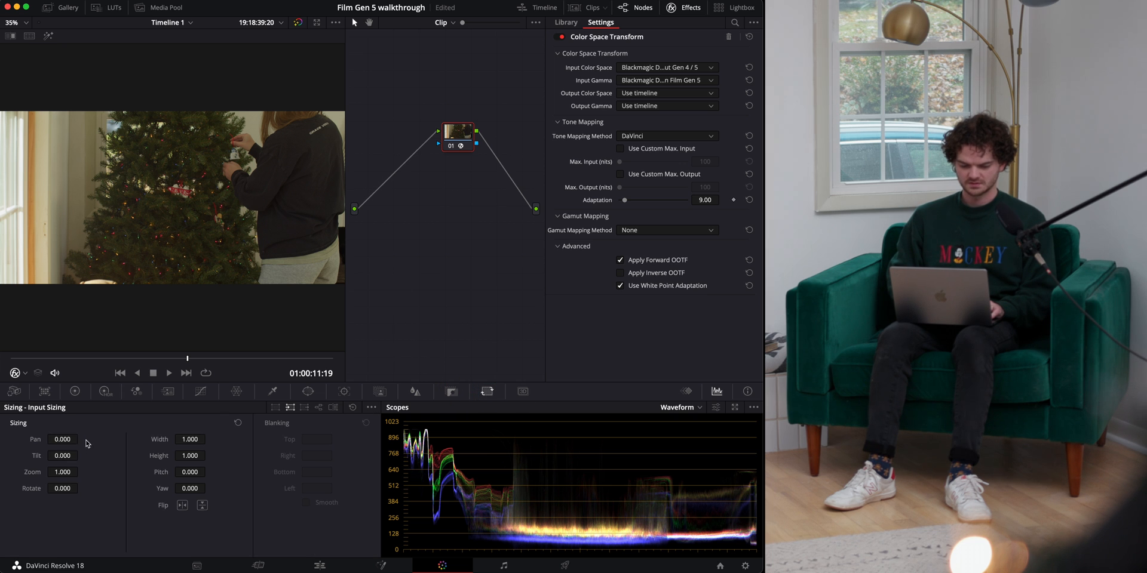
- Zoom in on the dark jacket, check a different scope view, then lower Color Temp in Camera Raw
left_click_drag(62, 472, 96, 472)
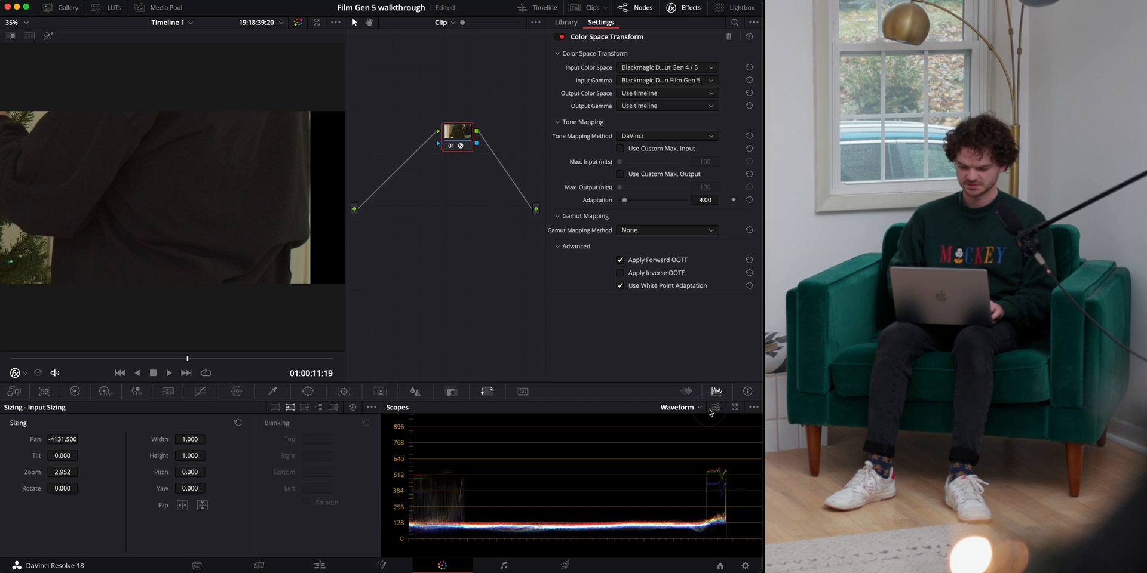
left_click(715, 408)
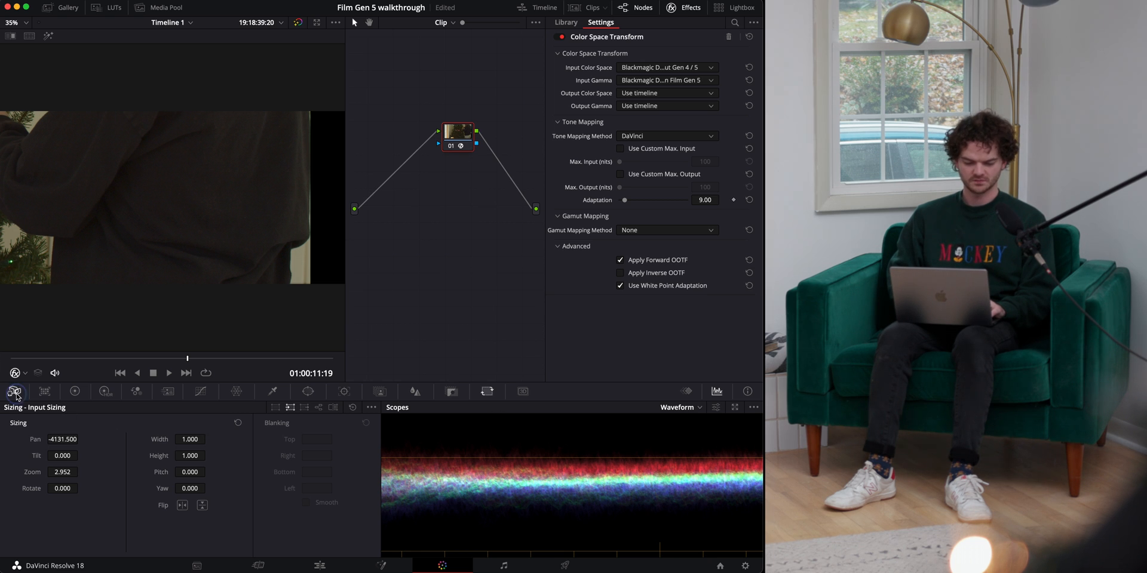
left_click(17, 393)
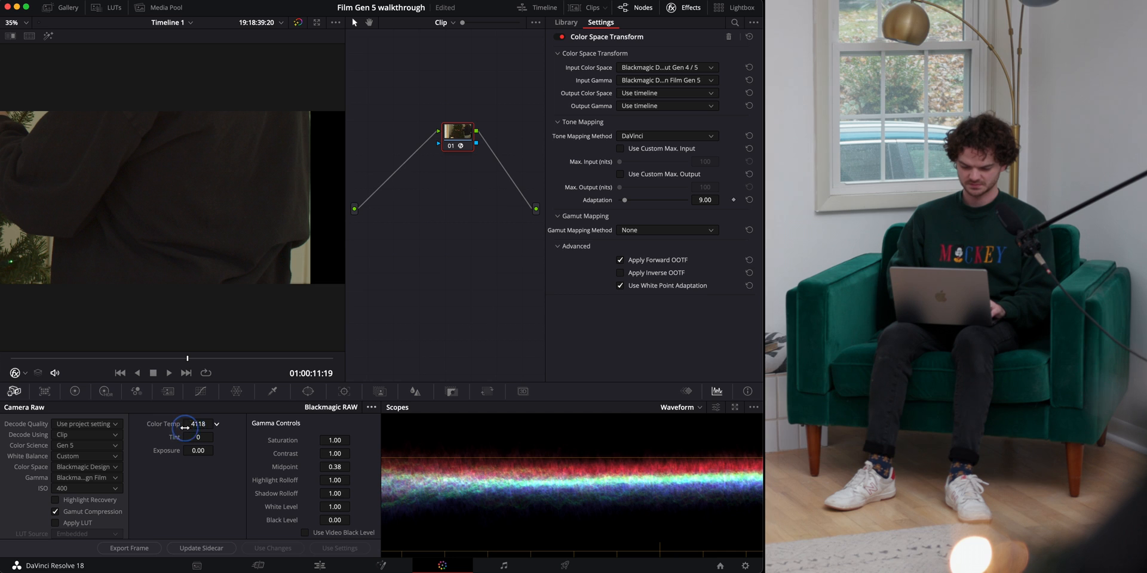
left_click_drag(186, 432, 80, 437)
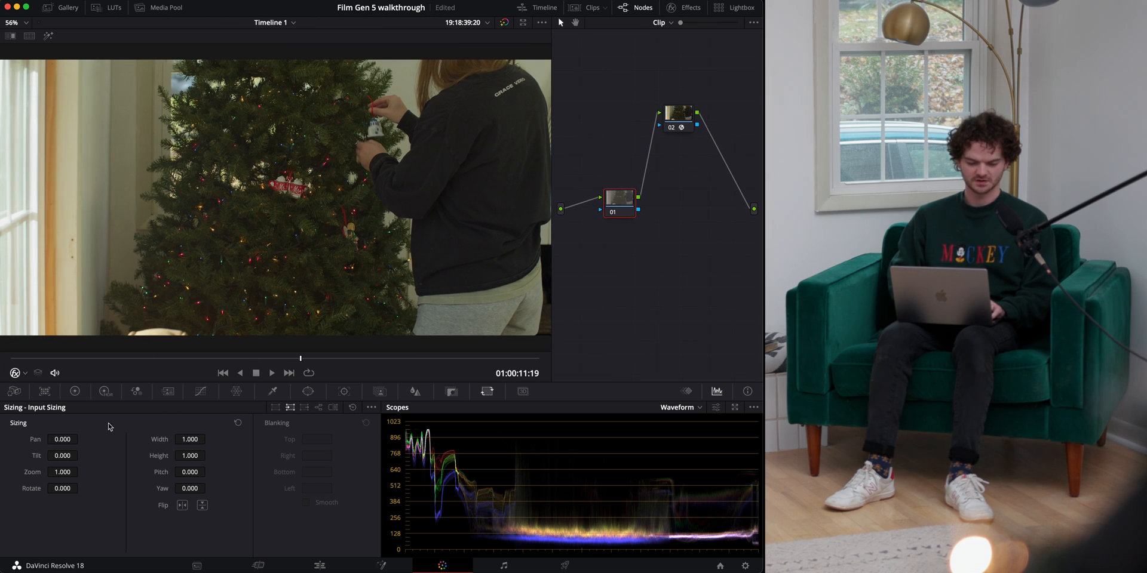
- Browse the Color Wheels and Curves palettes, then enable Highlight Recovery in Camera Raw
left_click(199, 391)
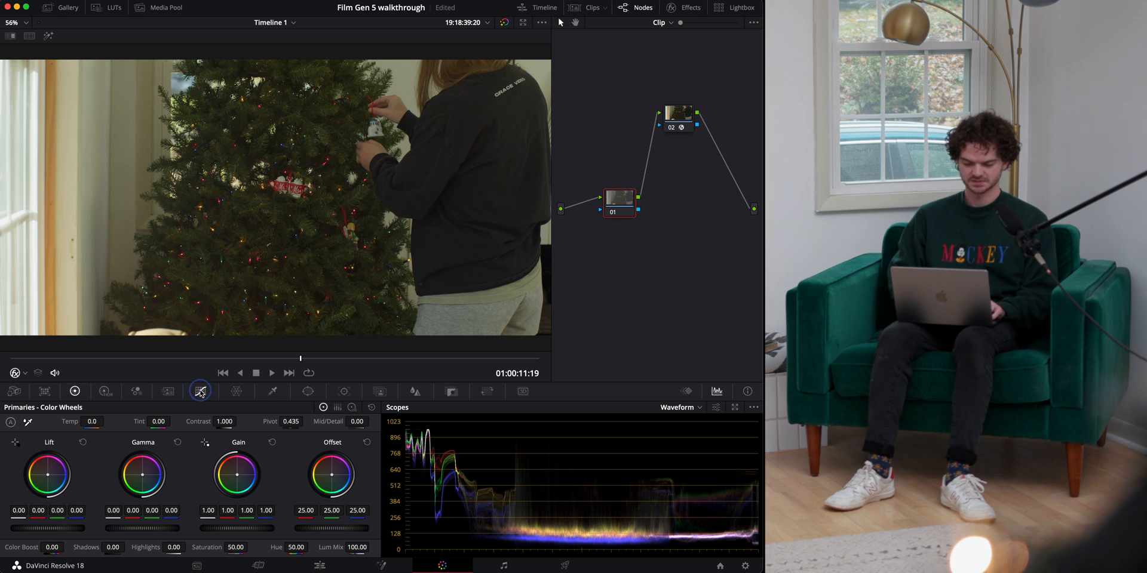
left_click(201, 392)
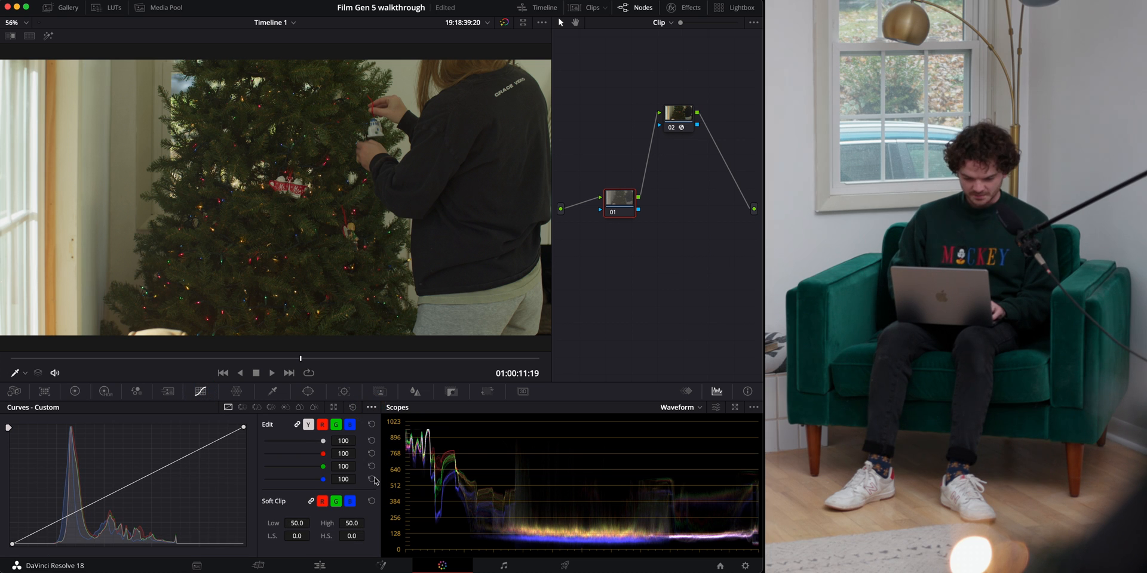
left_click(368, 408)
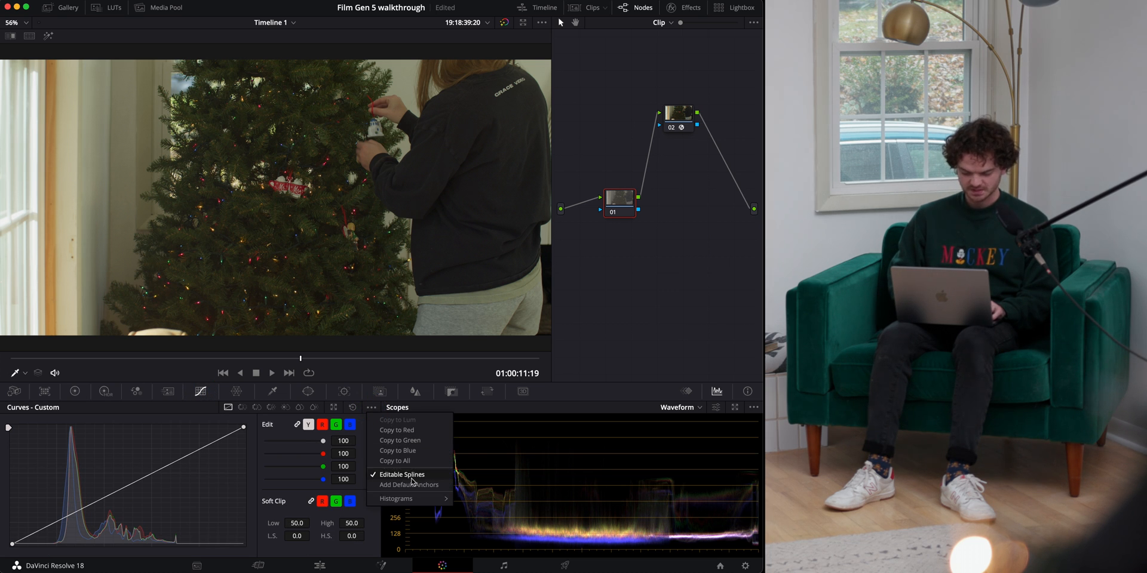
left_click(401, 474)
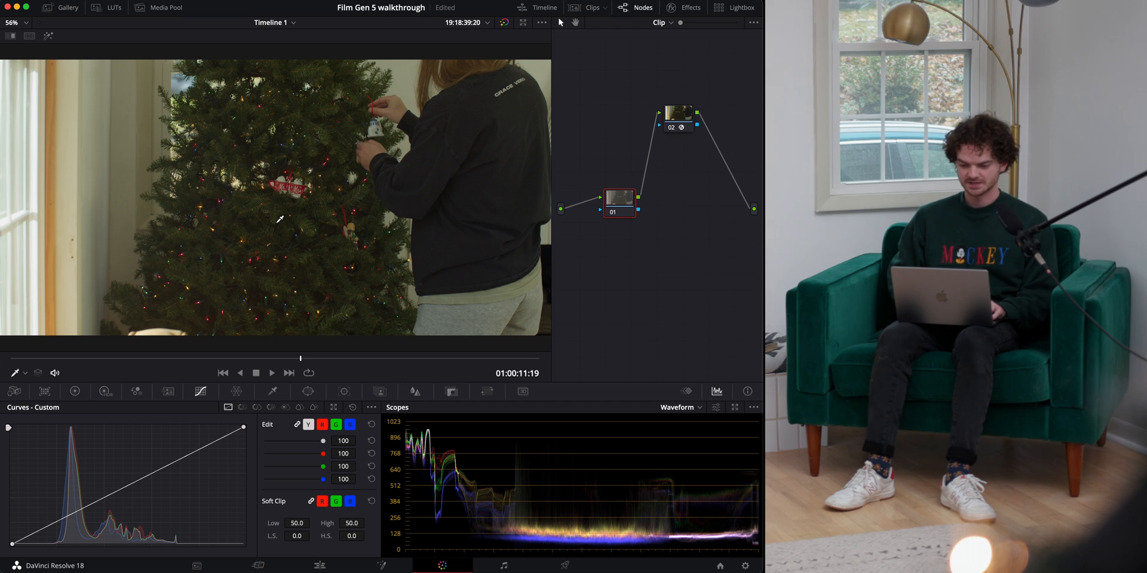
mouse_move(412, 148)
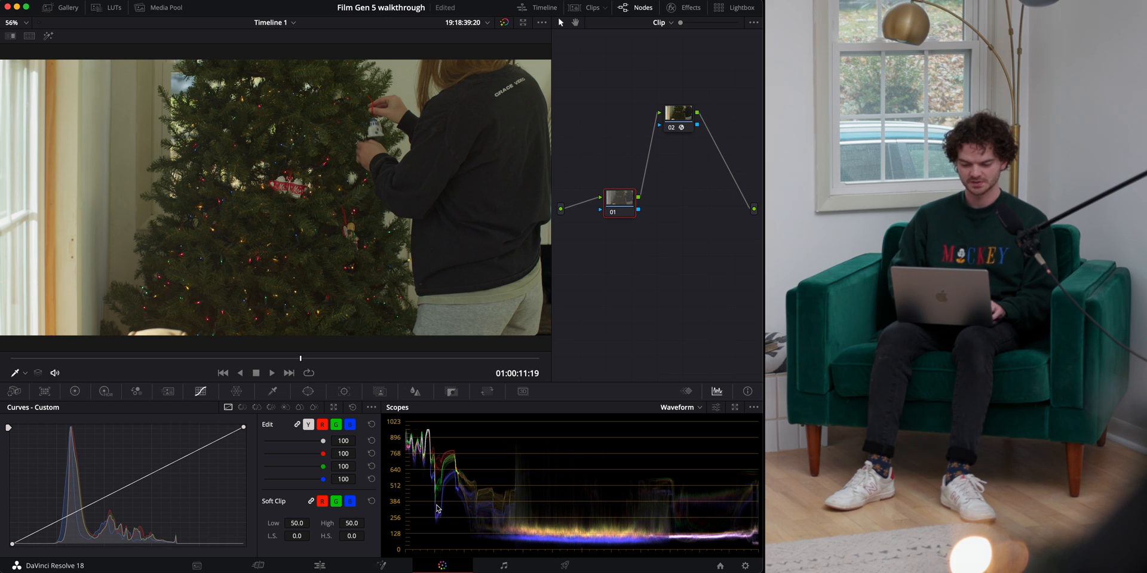
left_click(18, 391)
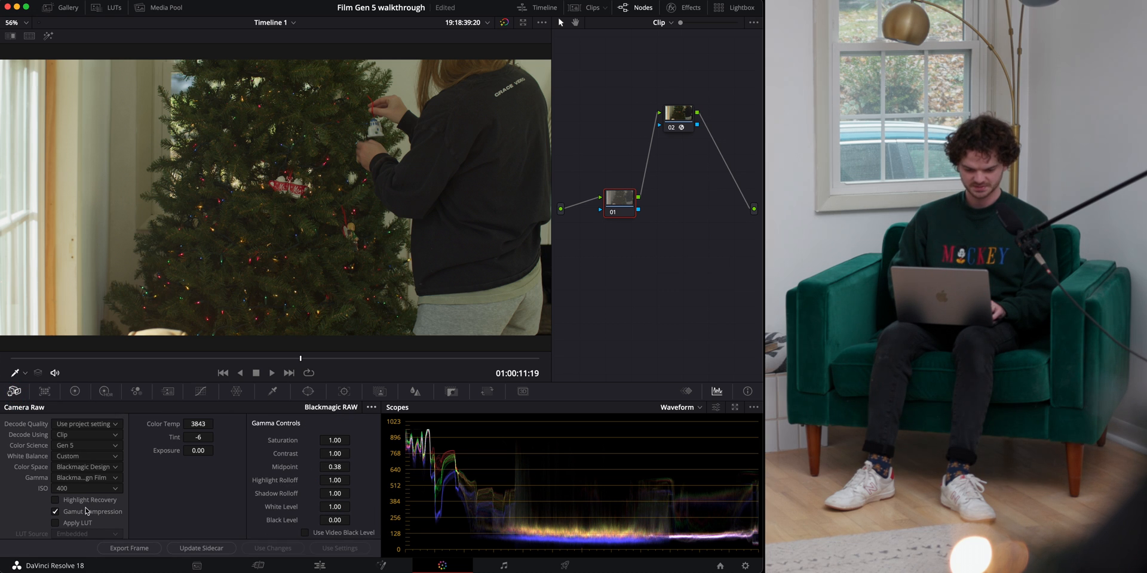
left_click(55, 500)
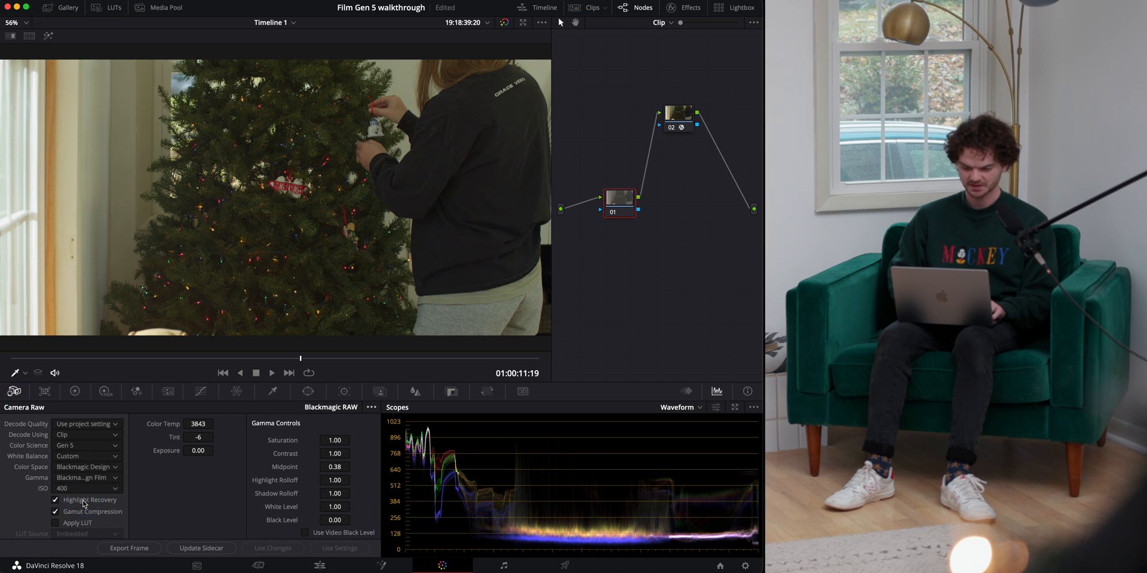
- Shape a custom curve with the top pulled down and midtones raised for a soft highlight roll-off
left_click(201, 392)
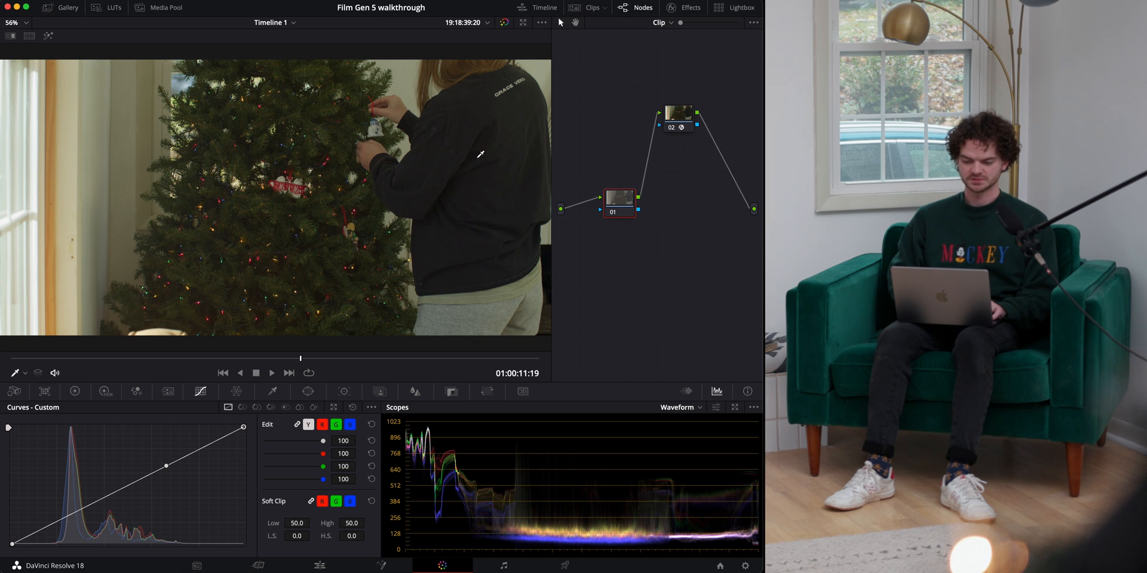
mouse_move(547, 242)
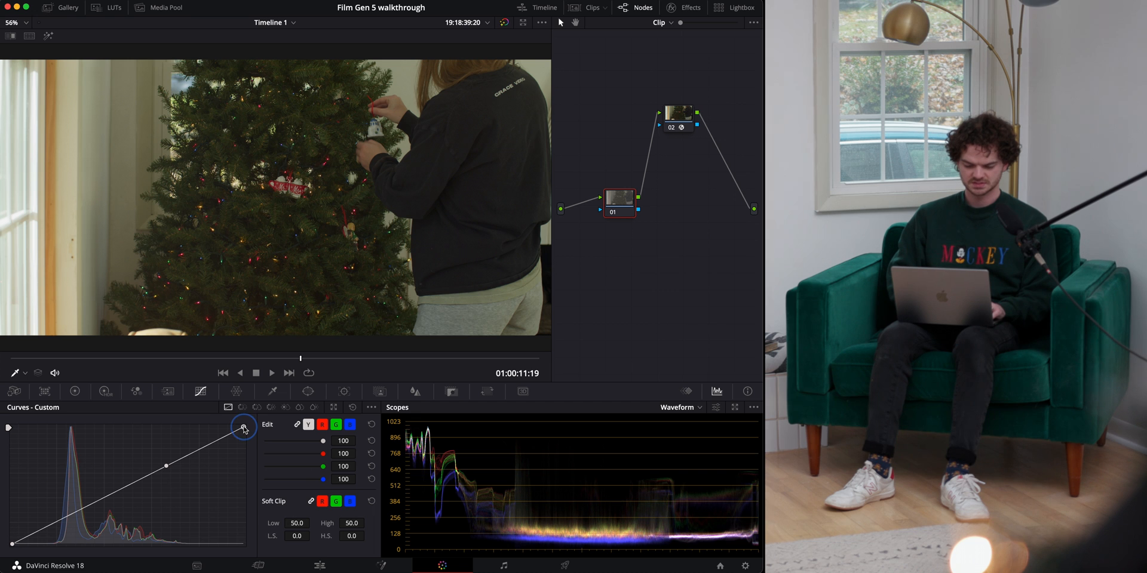
left_click_drag(244, 428, 244, 446)
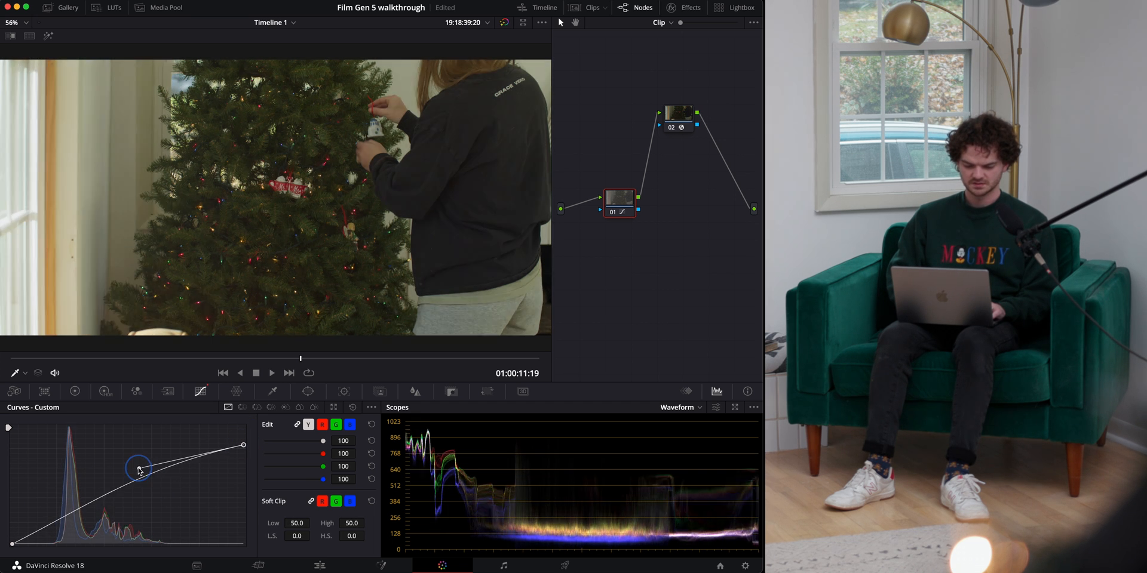
left_click_drag(139, 469, 134, 465)
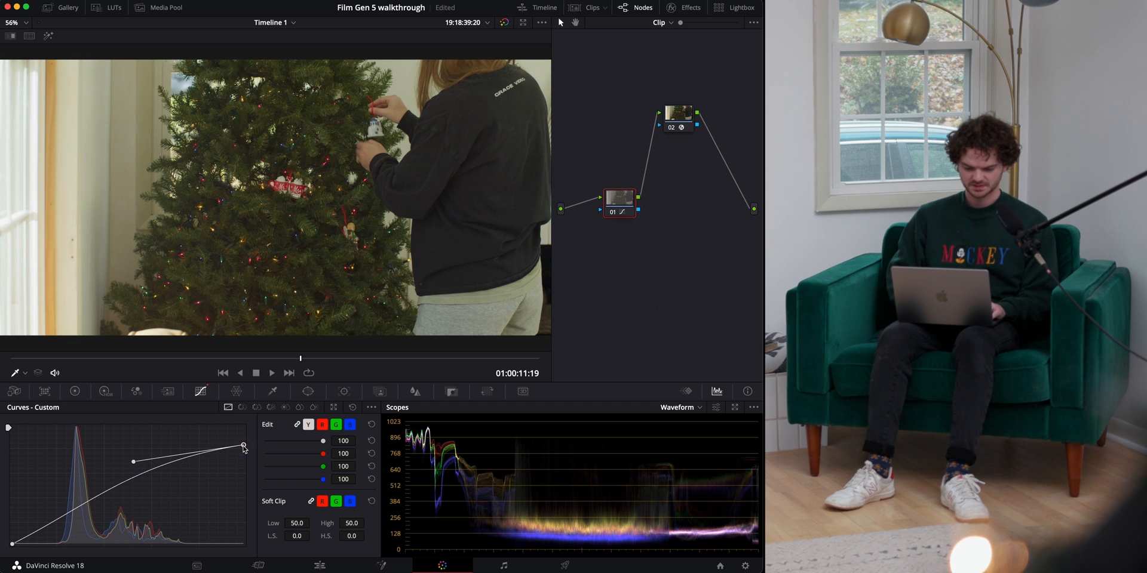
left_click_drag(132, 461, 133, 468)
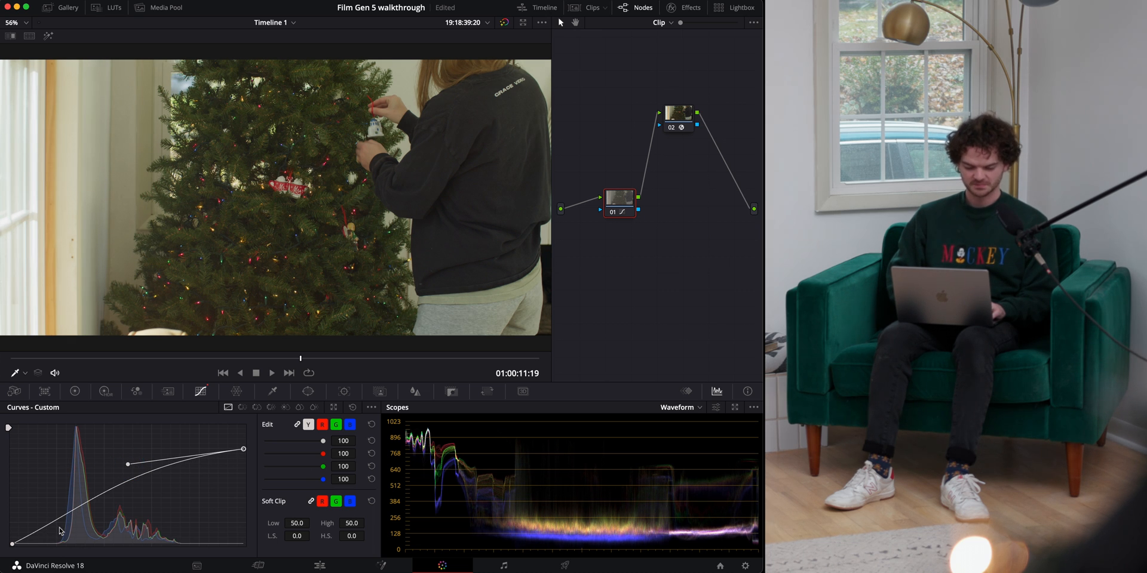
- Select node 01 in the node graph to keep working on its curve
left_click(619, 201)
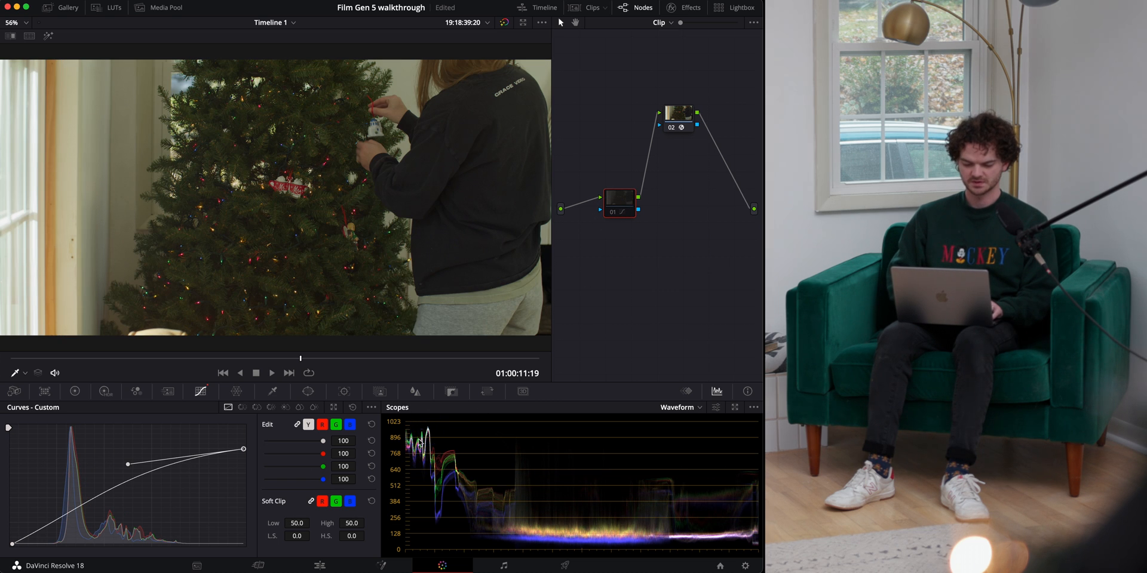
left_click(615, 212)
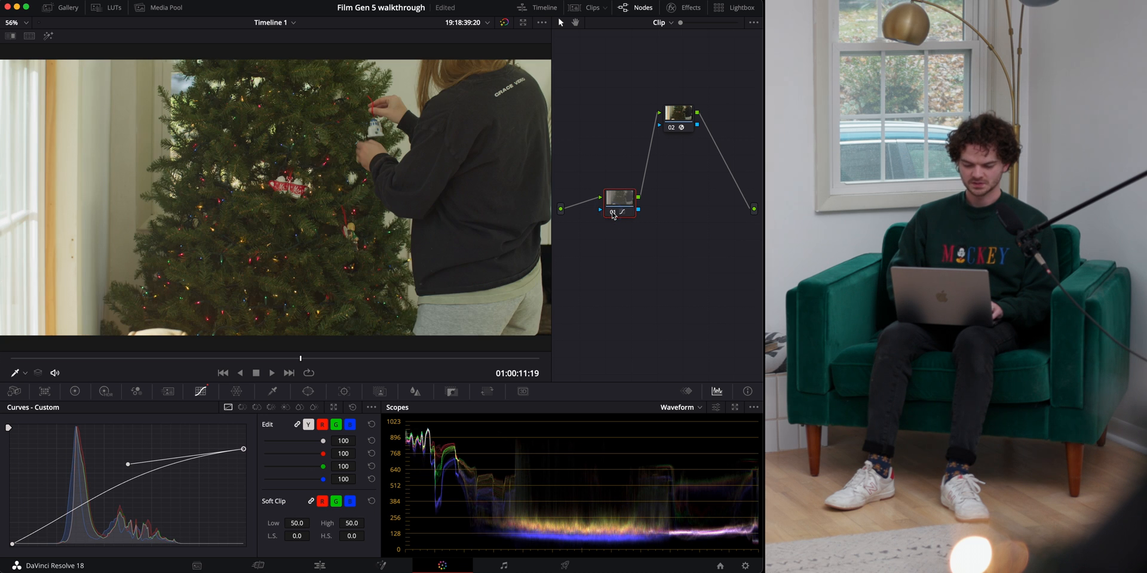
left_click(612, 214)
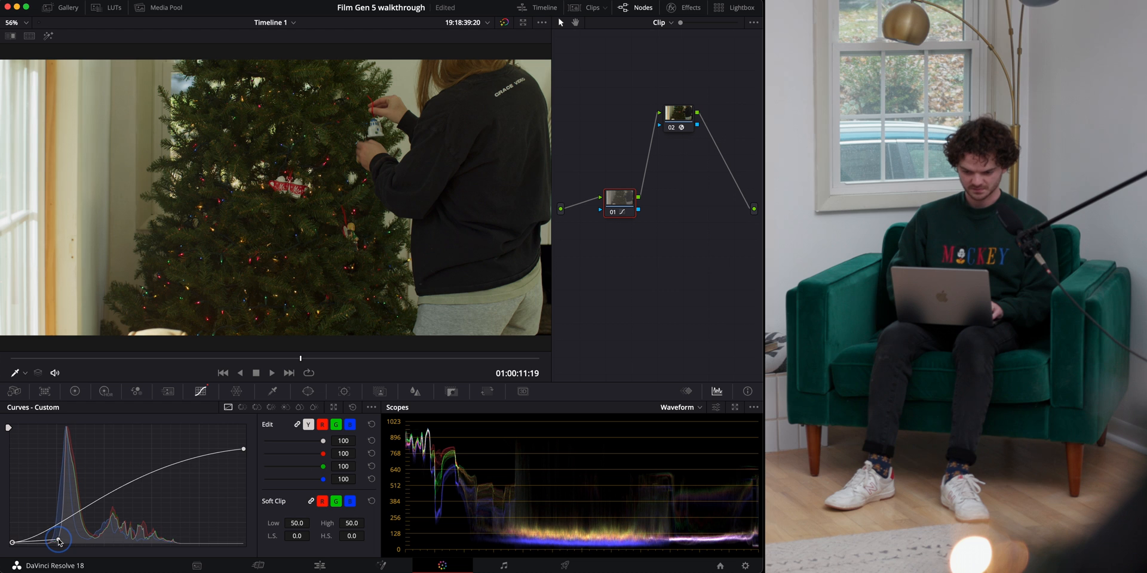
- Reshape node 01's custom curve into an S-curve with a pulled-down shadow point
left_click_drag(59, 541, 113, 464)
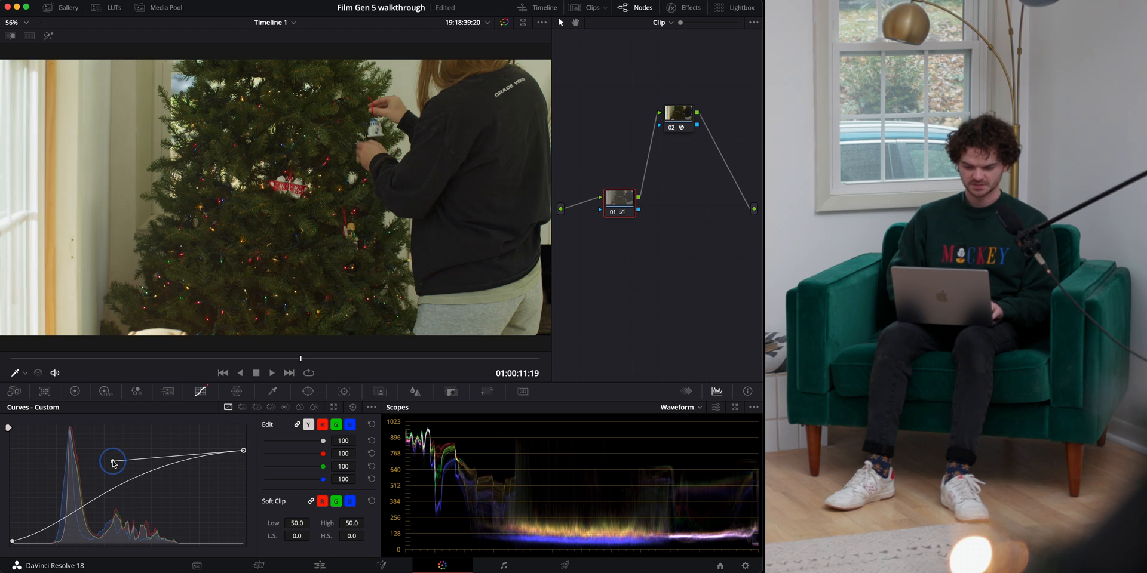
left_click_drag(112, 462, 103, 463)
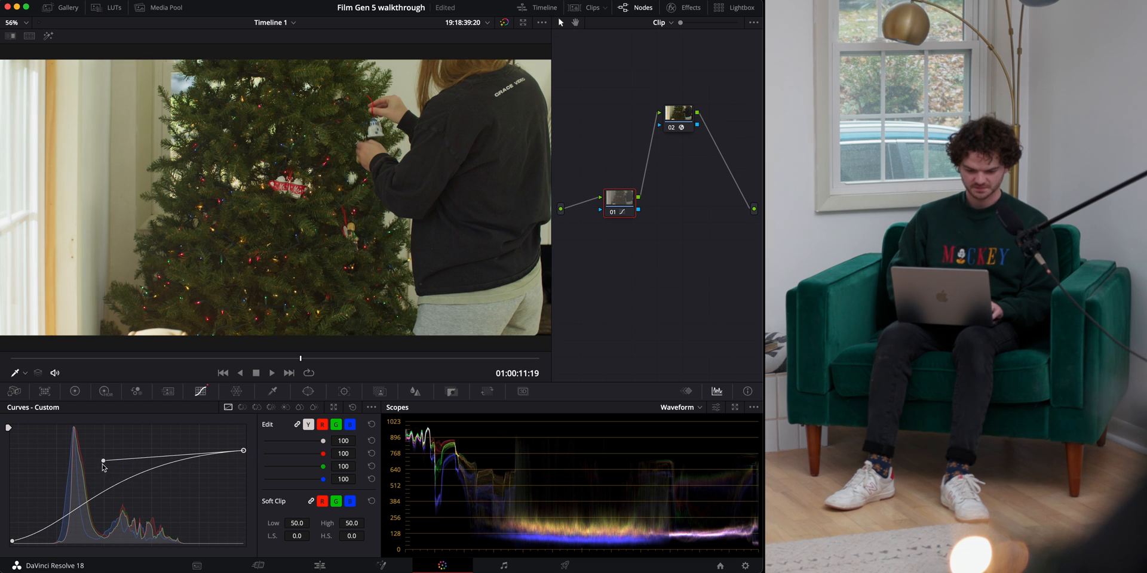
left_click_drag(103, 465, 77, 528)
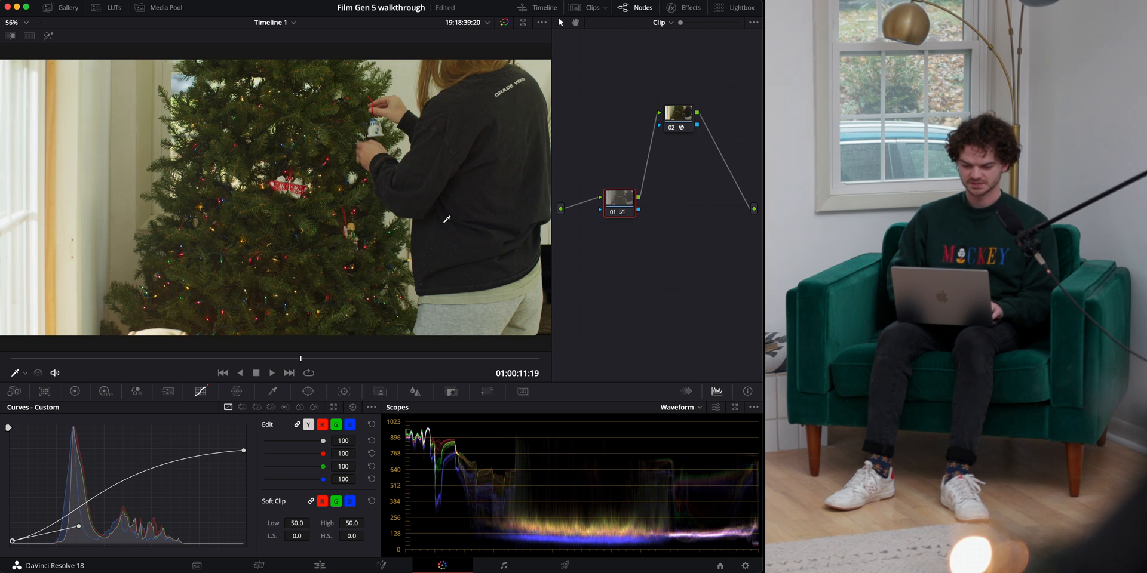
mouse_move(547, 251)
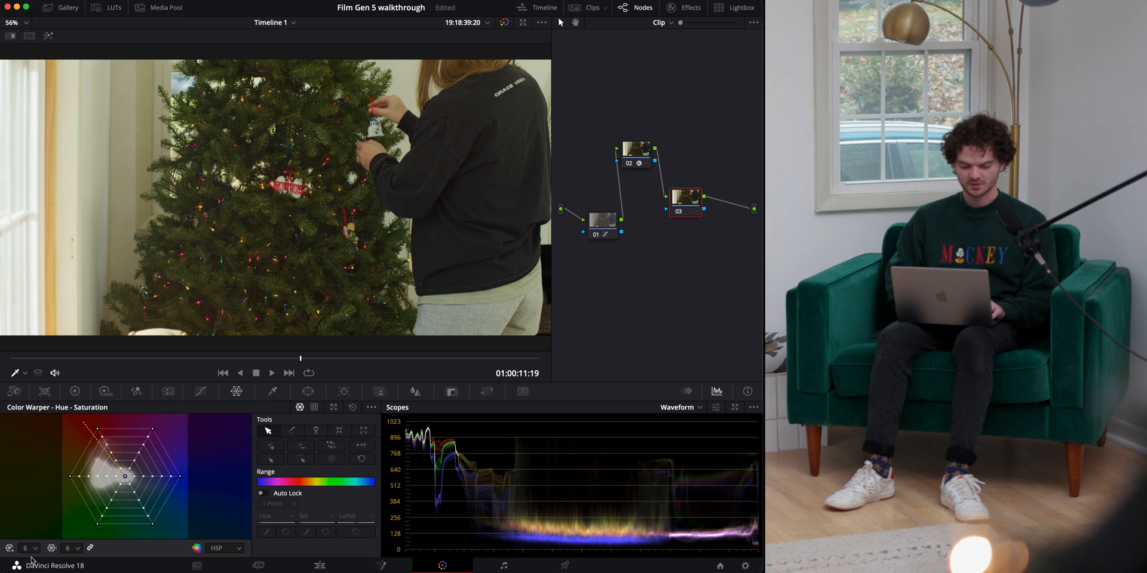
- Set a finer Color Warper hue-saturation grid, enable a viewer overlay and grab the tree-green warp point
left_click(26, 548)
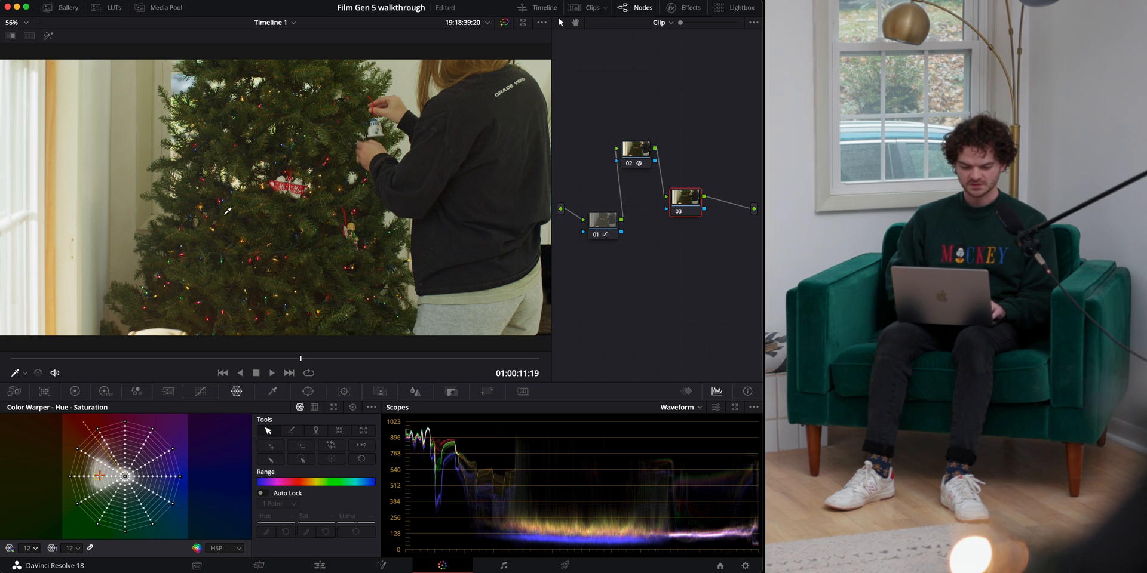
left_click(24, 373)
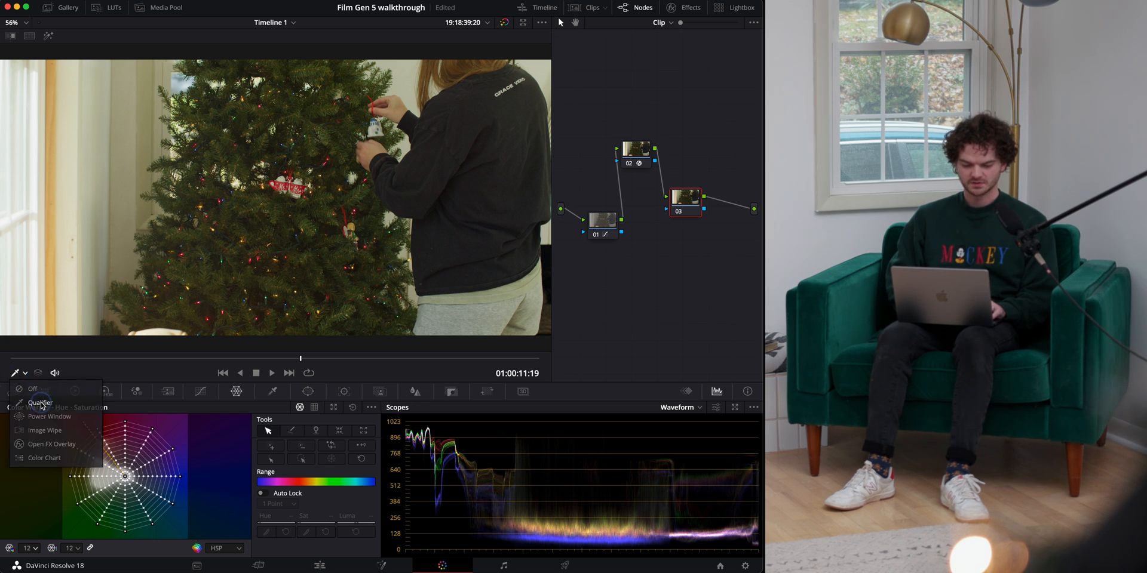
left_click(33, 389)
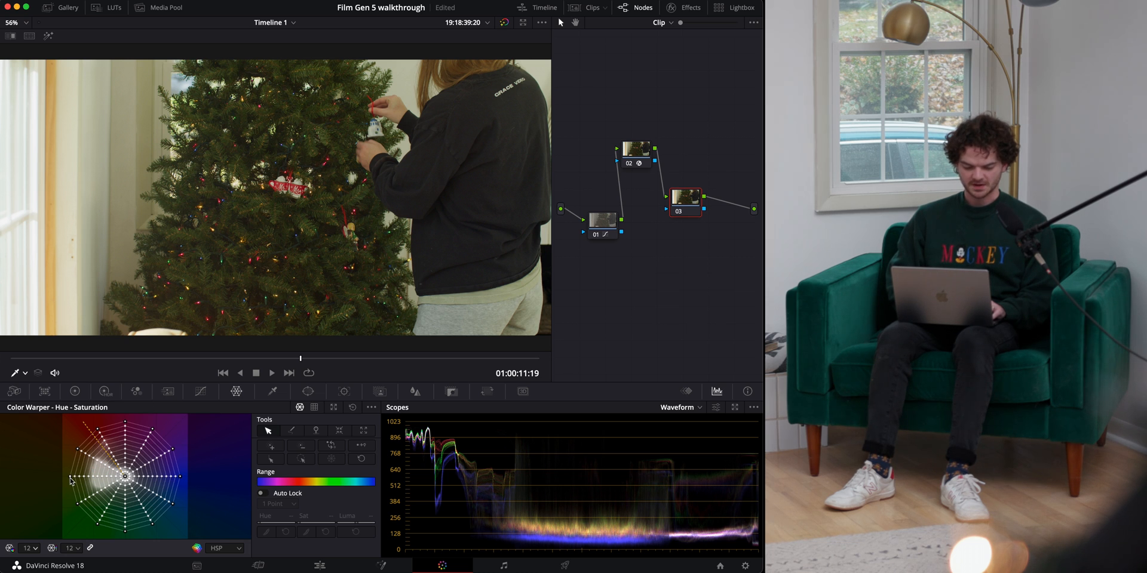
left_click(69, 480)
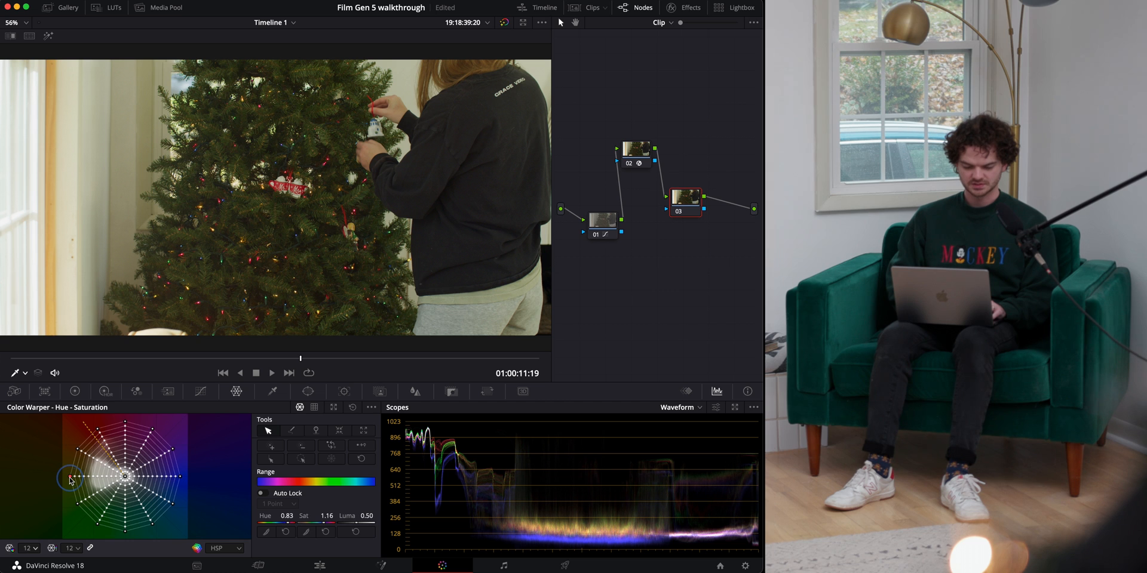
left_click_drag(69, 480, 73, 472)
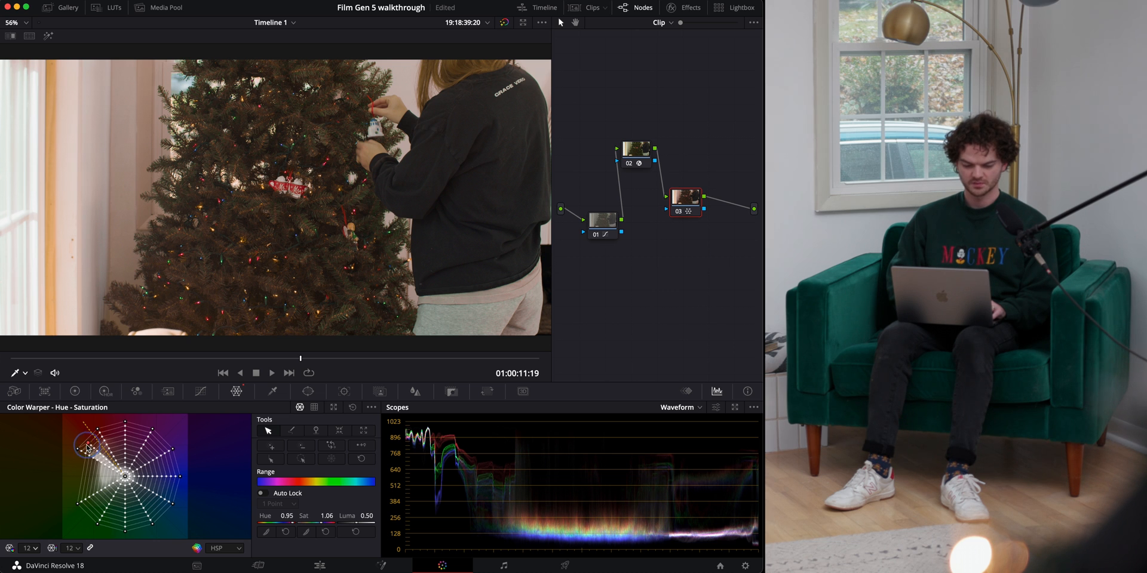
- Warp the tree's greens slightly warmer and less saturated, then toggle node 03 to compare
left_click_drag(86, 445, 76, 486)
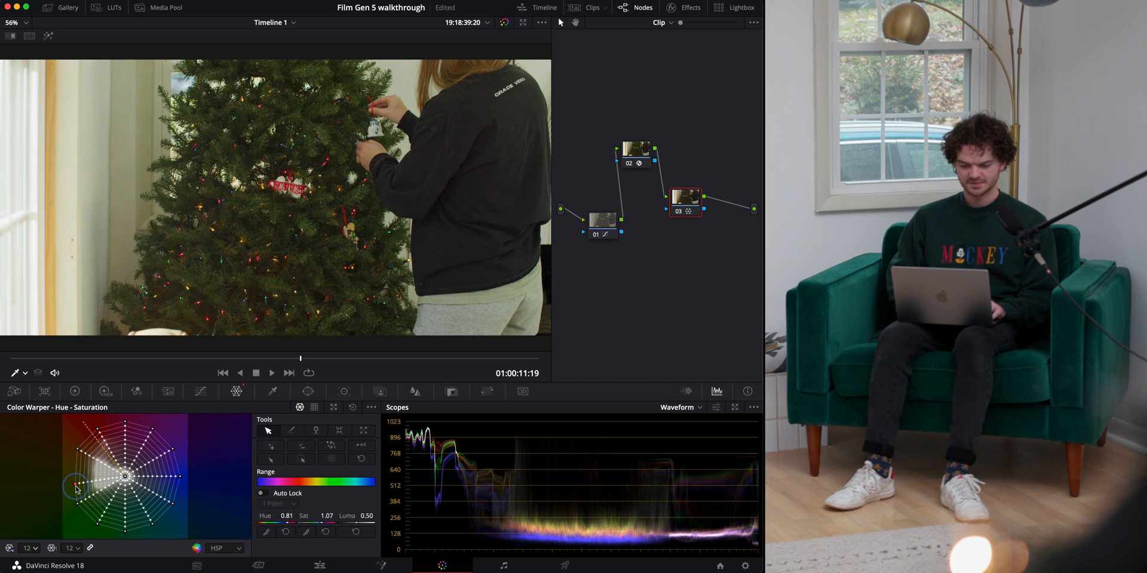
left_click_drag(76, 490, 83, 497)
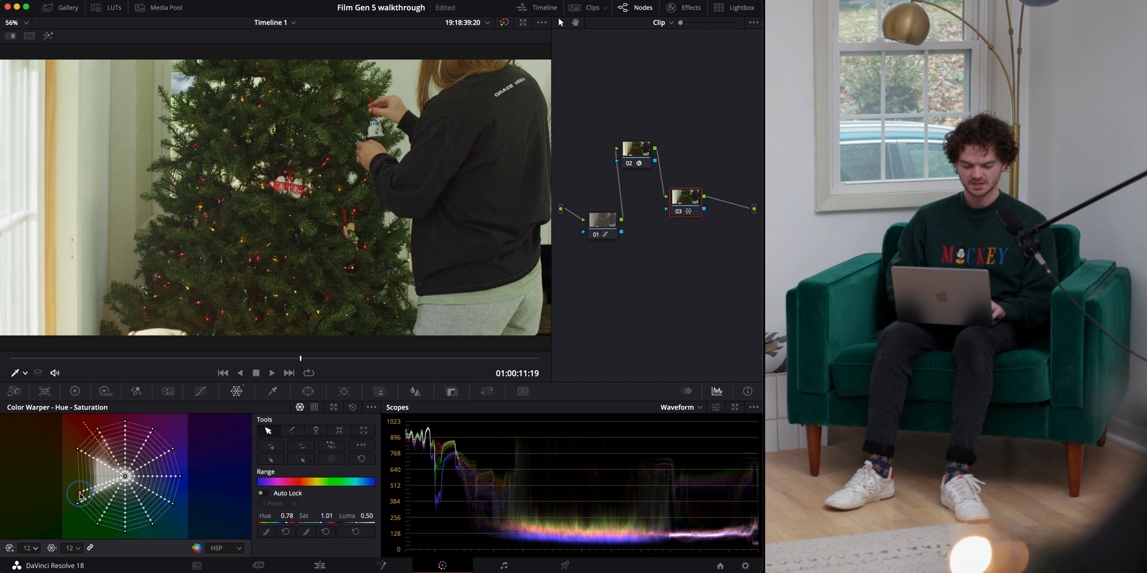
left_click_drag(82, 497, 84, 494)
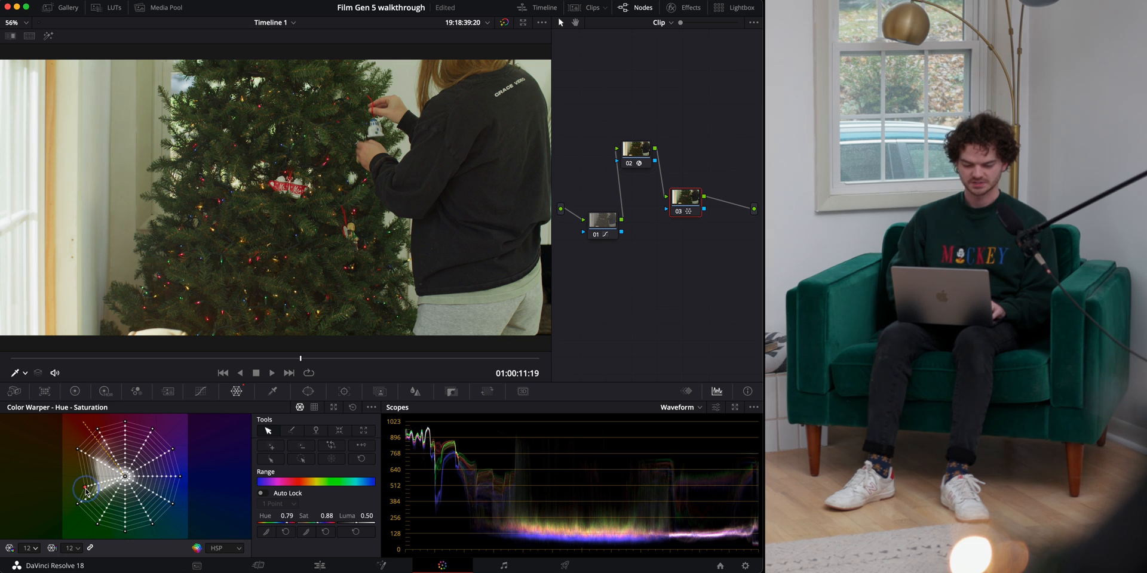
left_click_drag(87, 493, 93, 496)
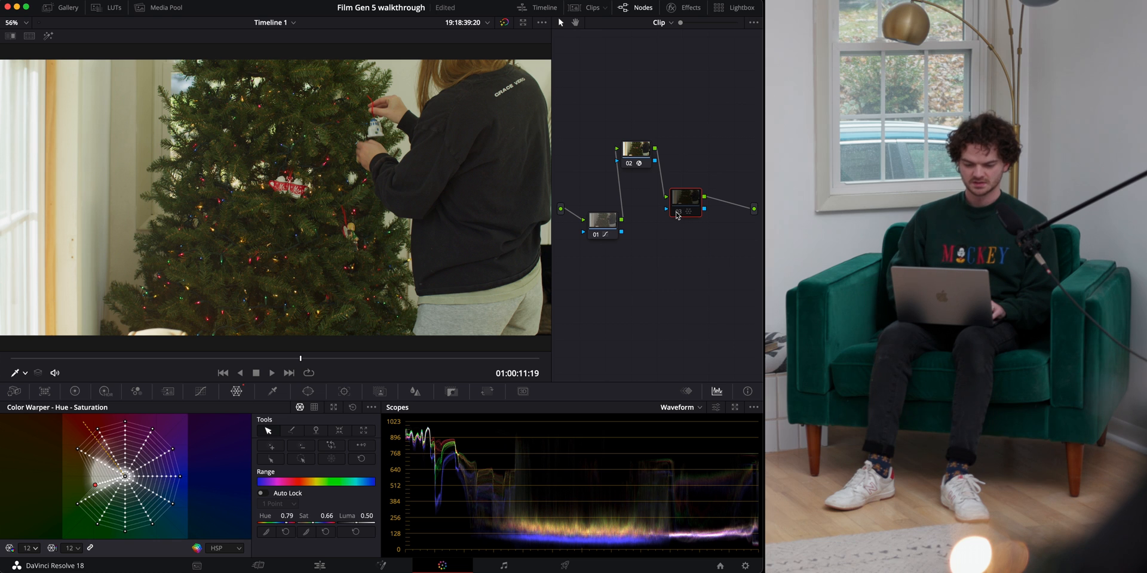
left_click(677, 215)
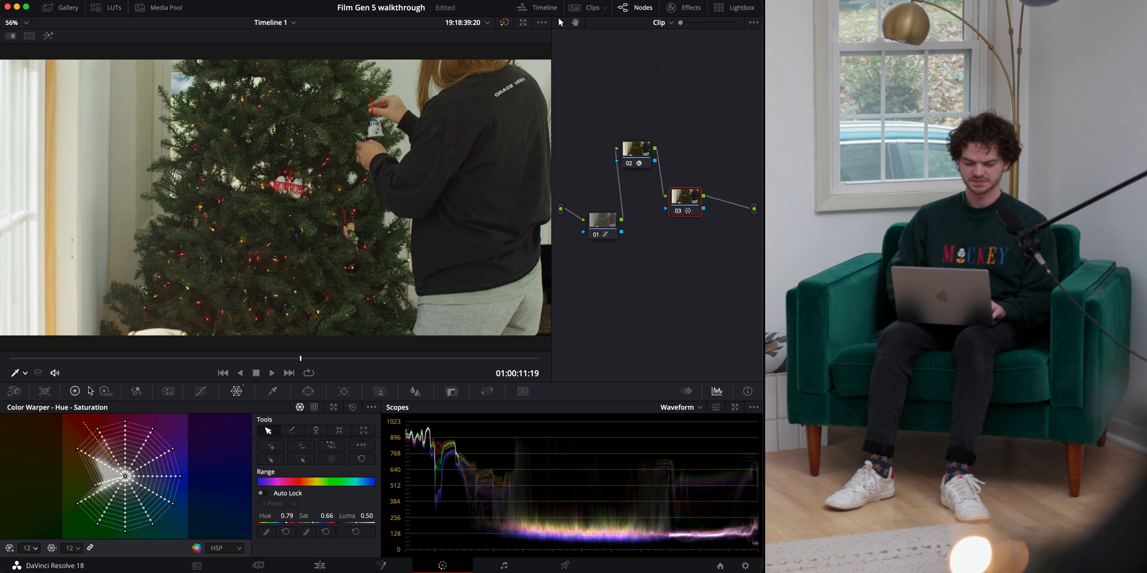
- Bring up the Hue vs Hue curve on the third node, leaving it flat
left_click(201, 391)
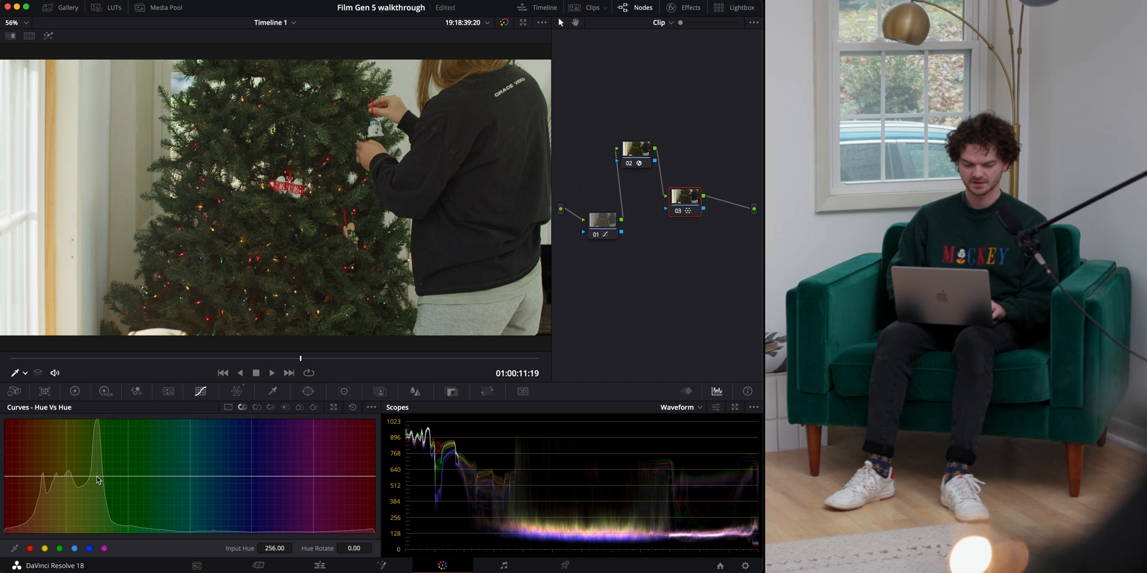
mouse_move(77, 435)
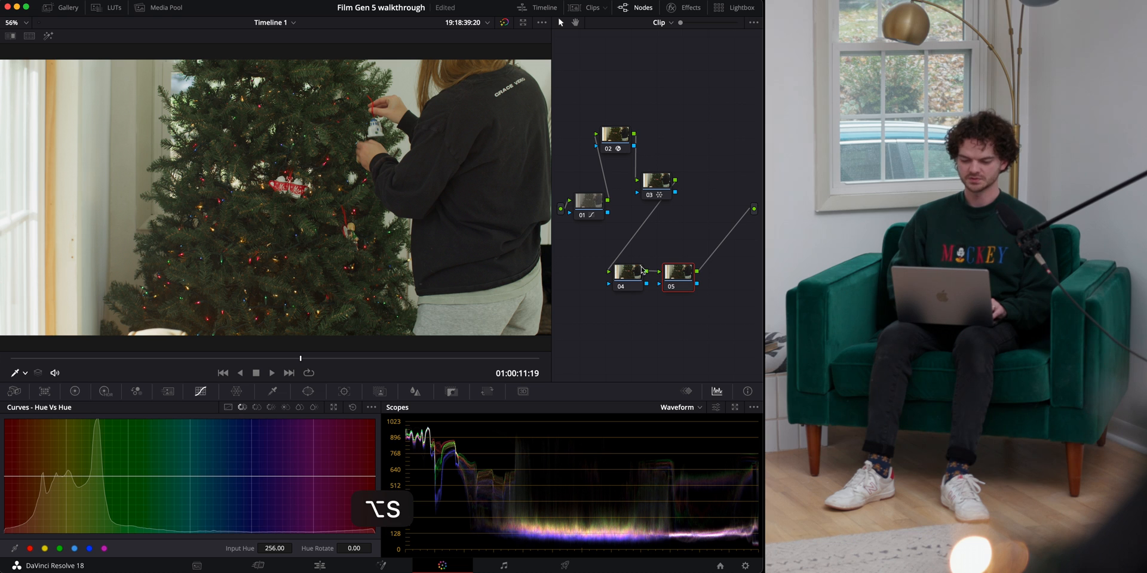
- Review node 02, select the last node and bring up the RGB Mixer for node 04
left_click(615, 131)
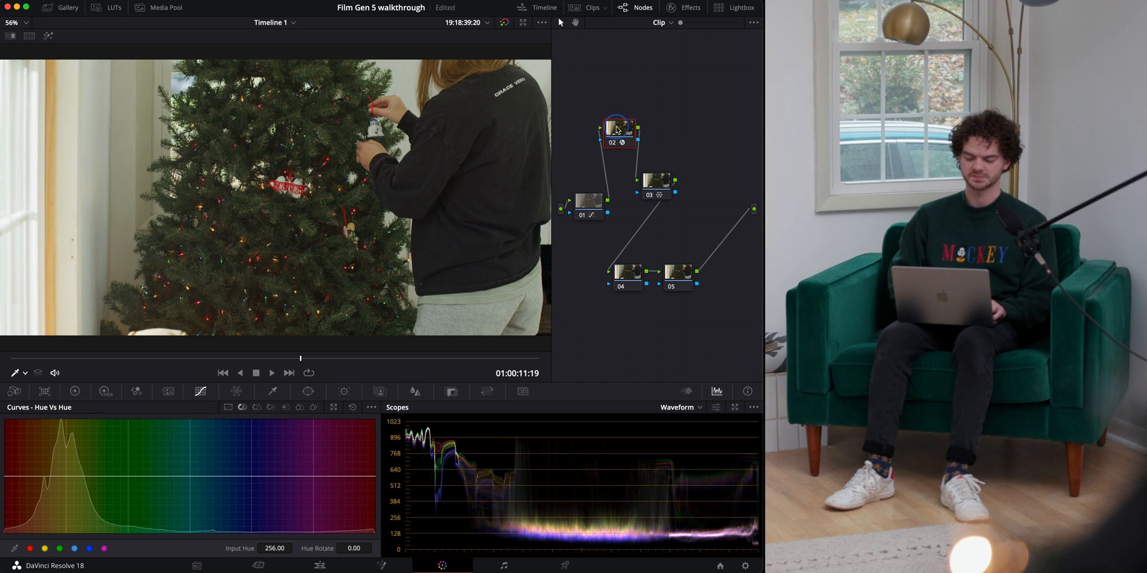
left_click(677, 277)
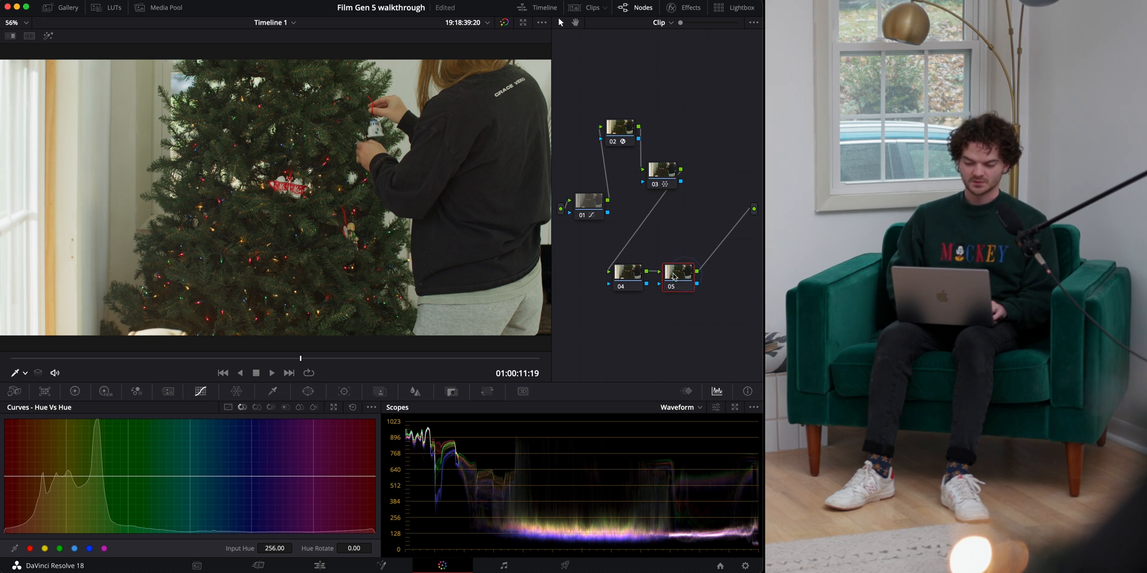
mouse_move(642, 275)
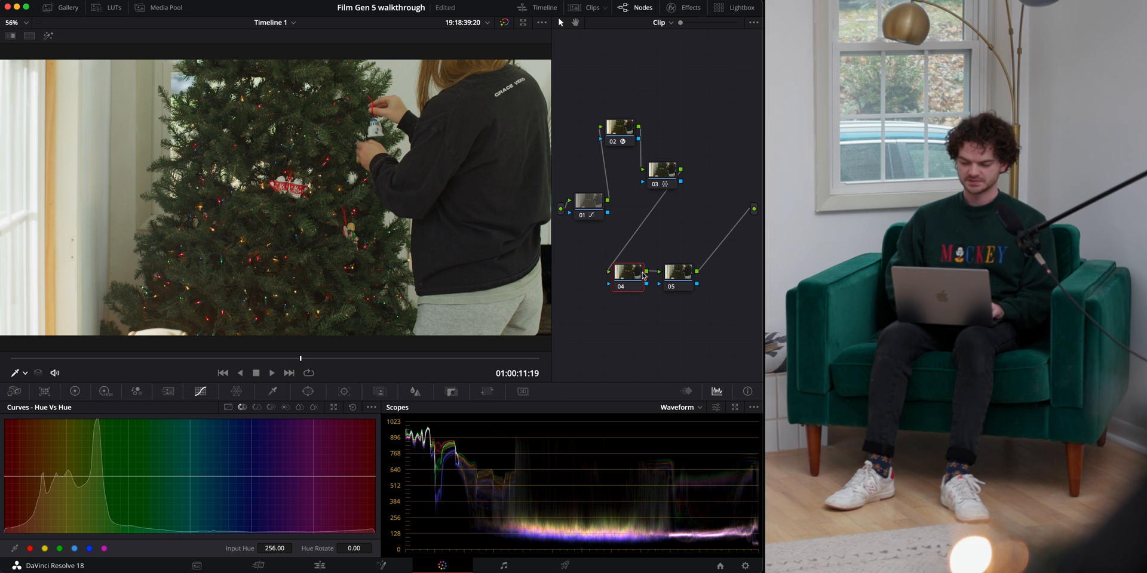
right_click(625, 272)
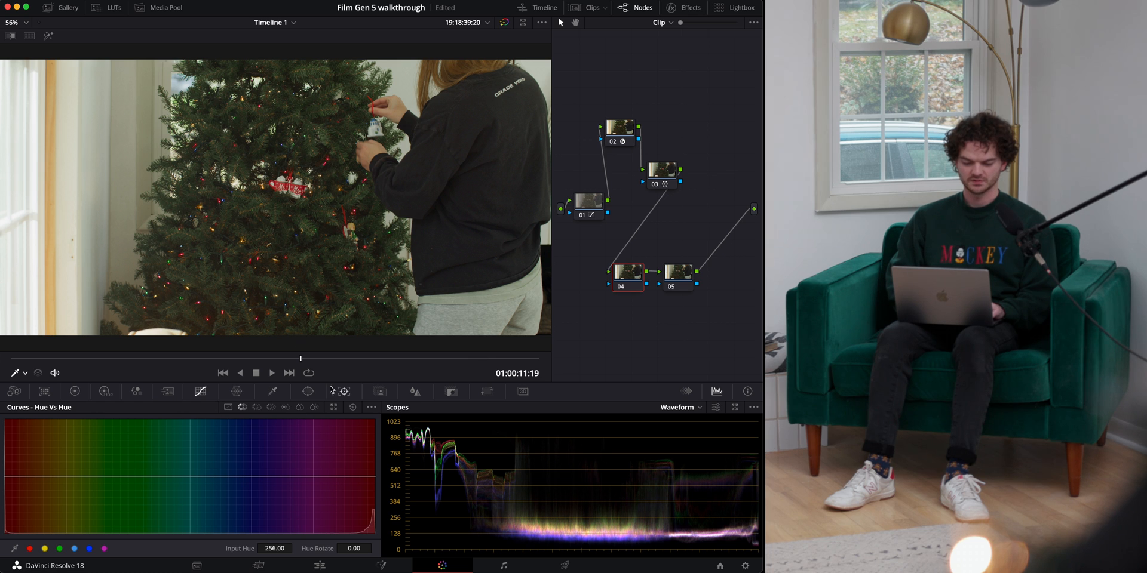
left_click(136, 392)
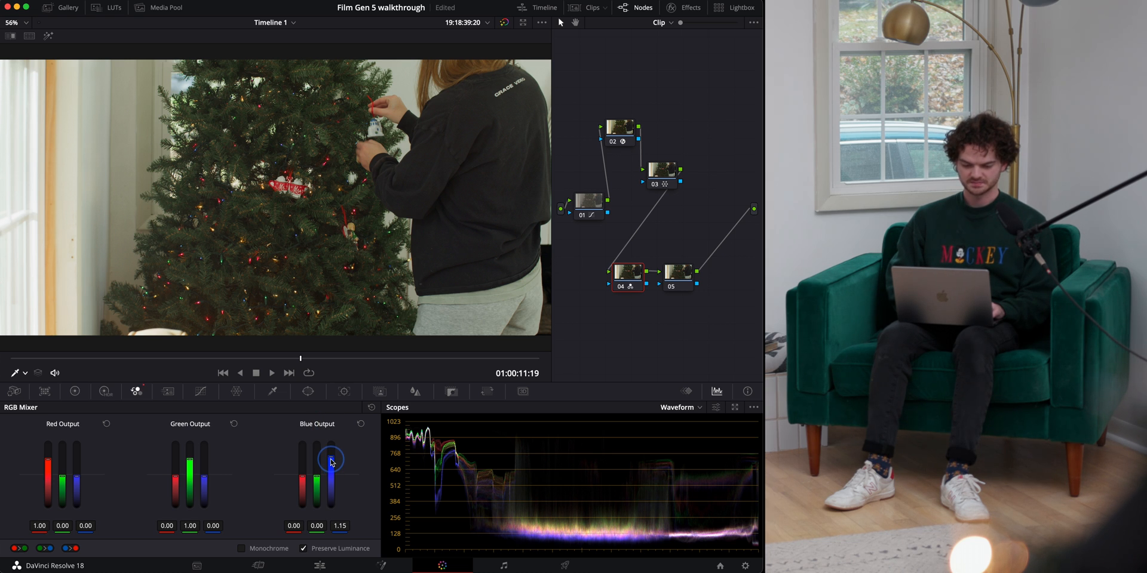
- Raise the Blue Output's blue value in node 04's RGB Mixer to around 1.10
left_click_drag(331, 462, 334, 434)
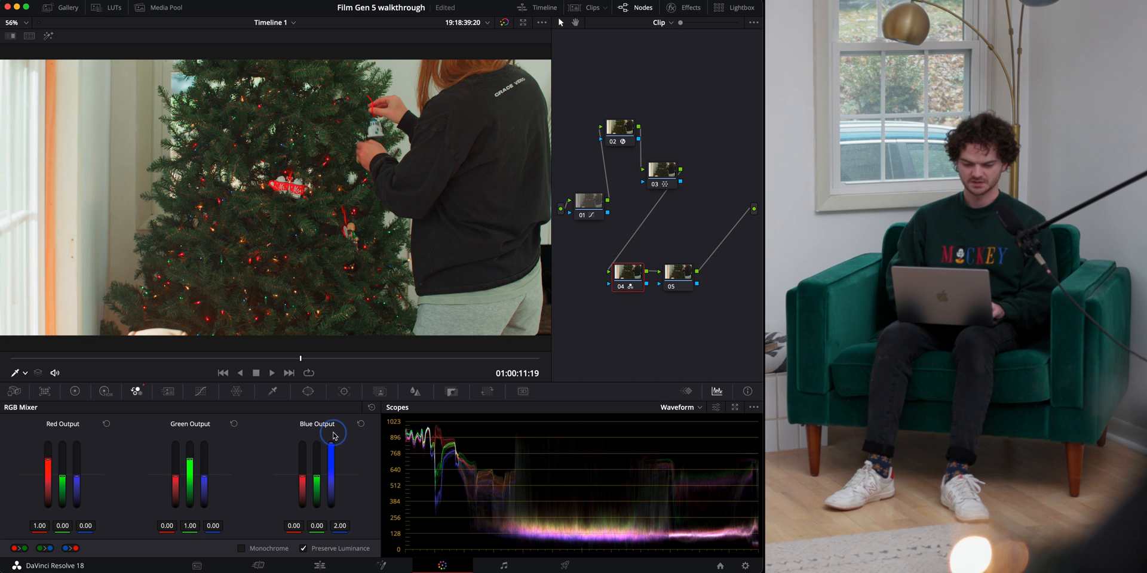
left_click_drag(334, 434, 335, 455)
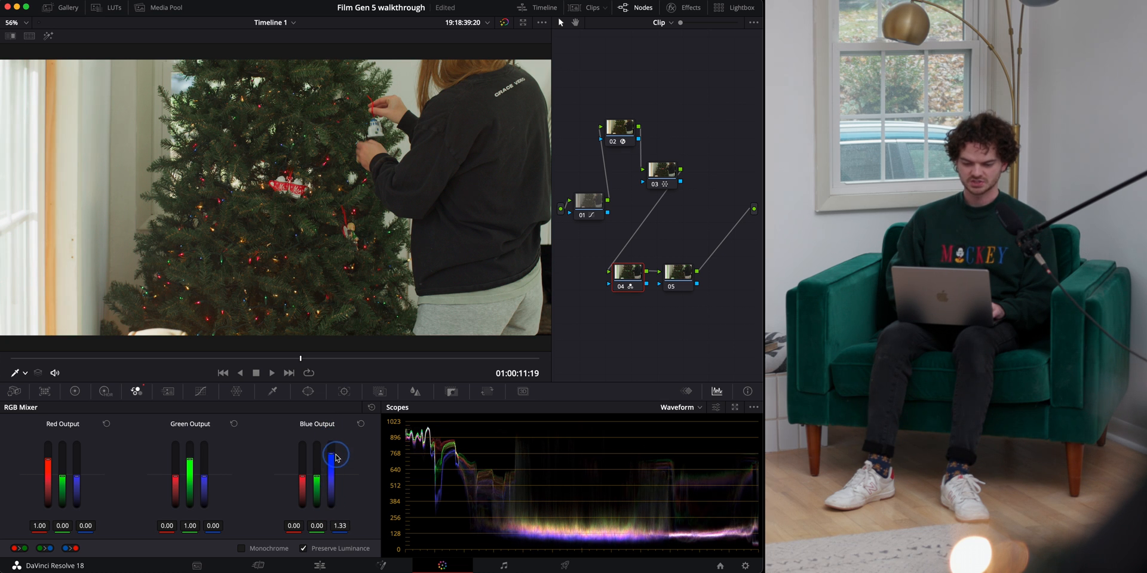
left_click_drag(335, 454, 338, 430)
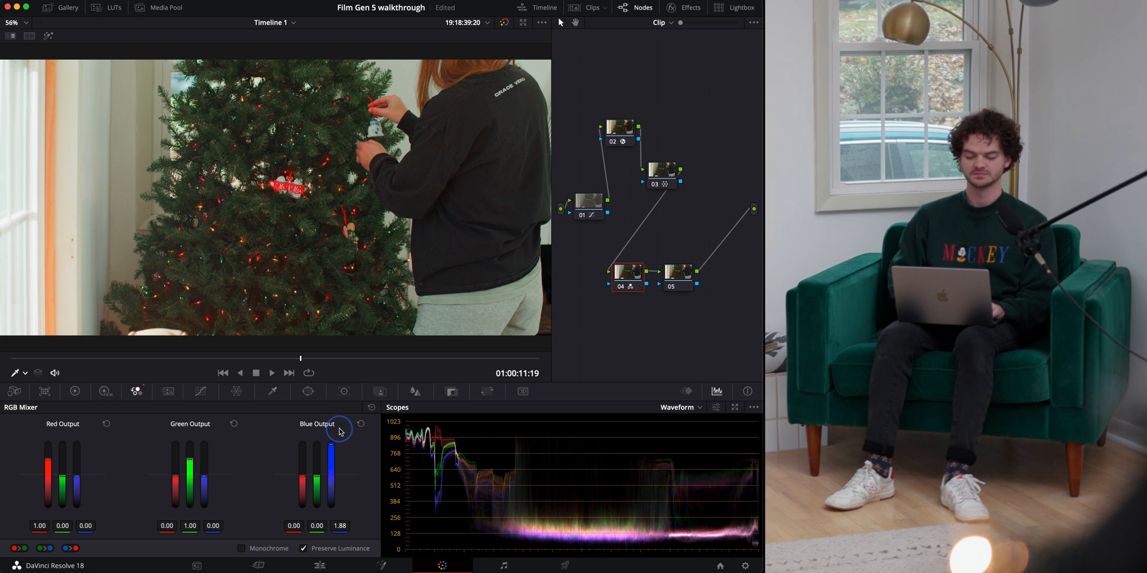
left_click_drag(338, 427, 337, 444)
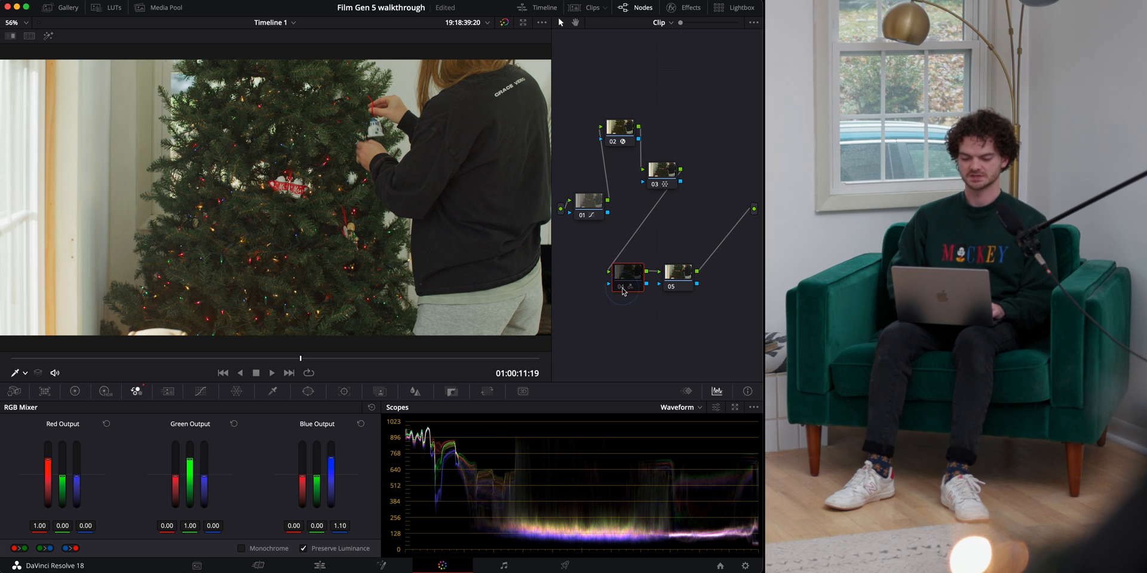
- On node 05, tint the Gamma wheel slightly toward blue, then bring up the Key palette to lower output gain
left_click(677, 273)
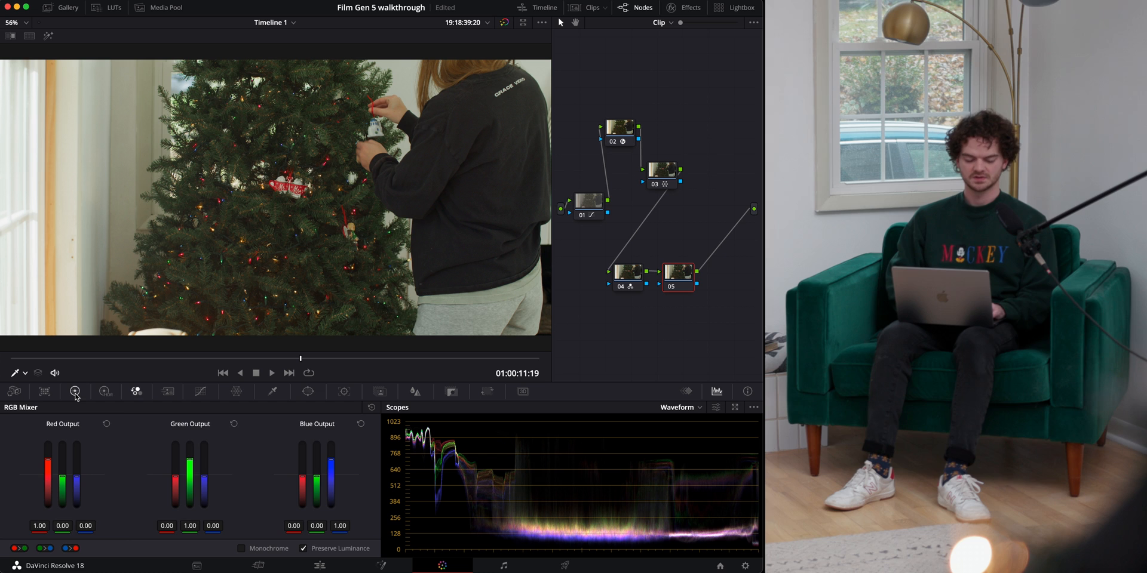
left_click(74, 392)
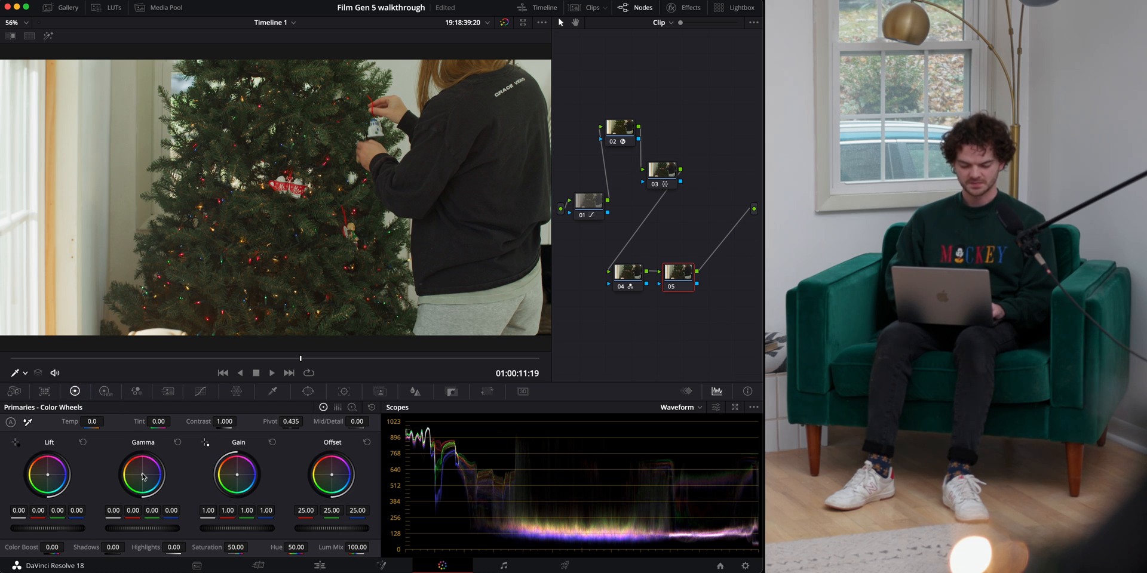
left_click_drag(142, 473, 159, 496)
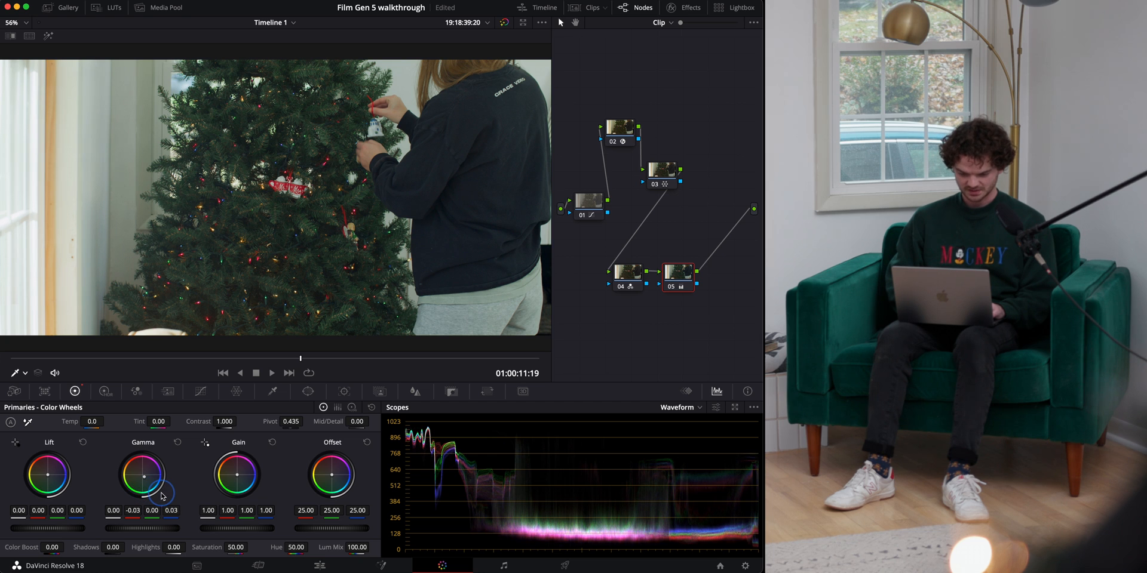
left_click_drag(142, 475, 163, 495)
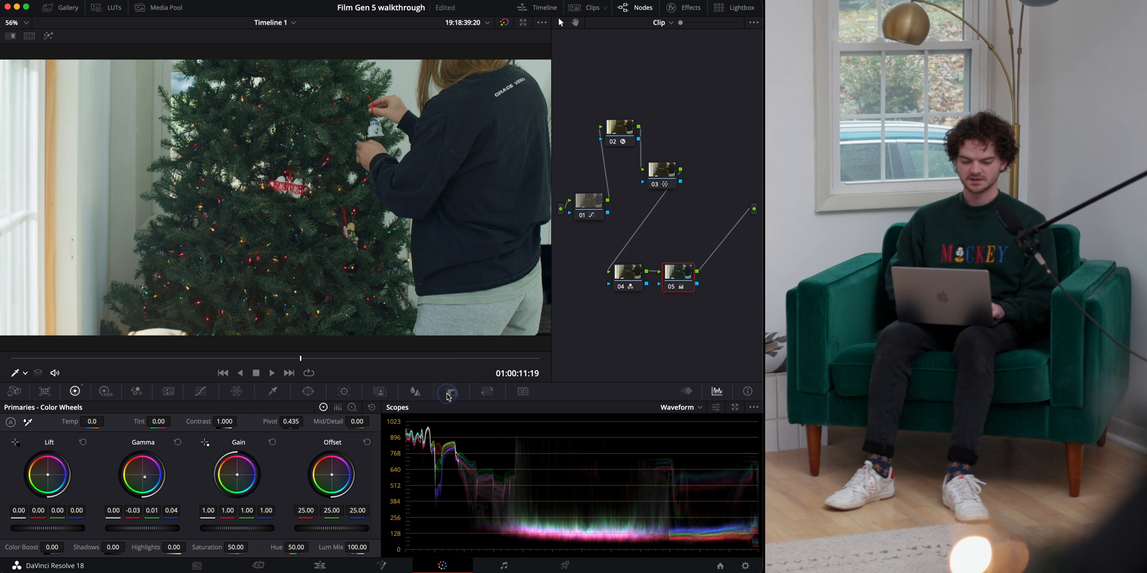
left_click(452, 392)
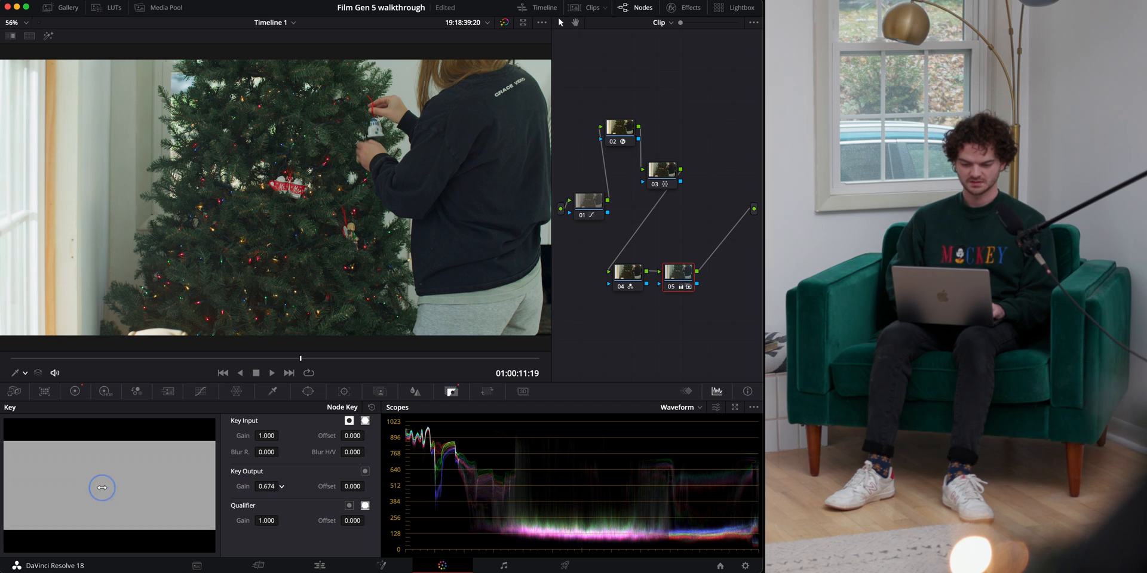
- Lower node 05's key output gain to 0.455 and toggle node and grade bypass to compare
left_click_drag(103, 488, 455, 275)
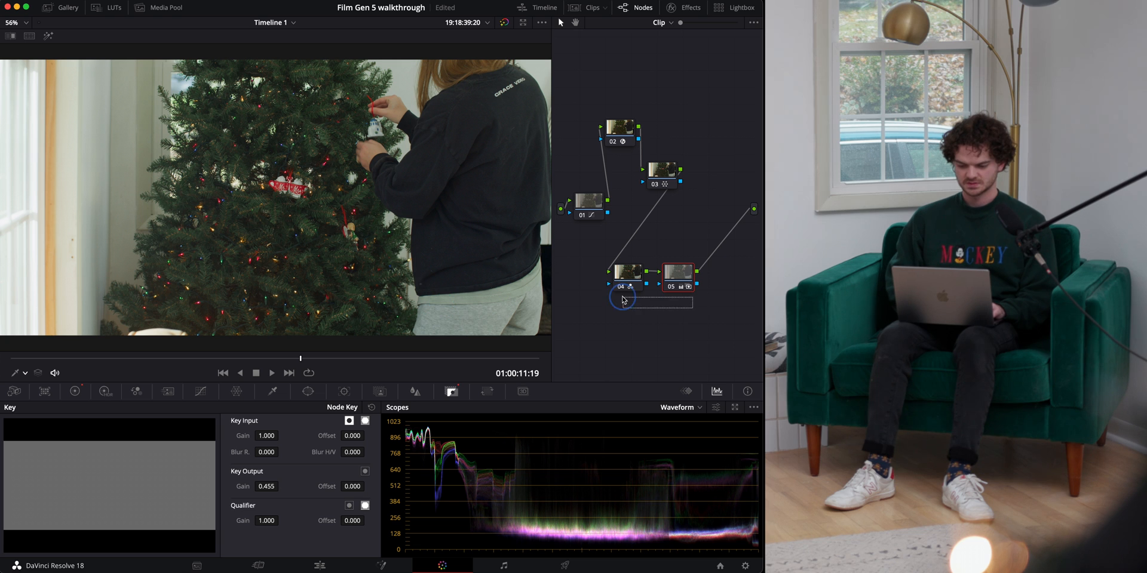
key("cmd+d")
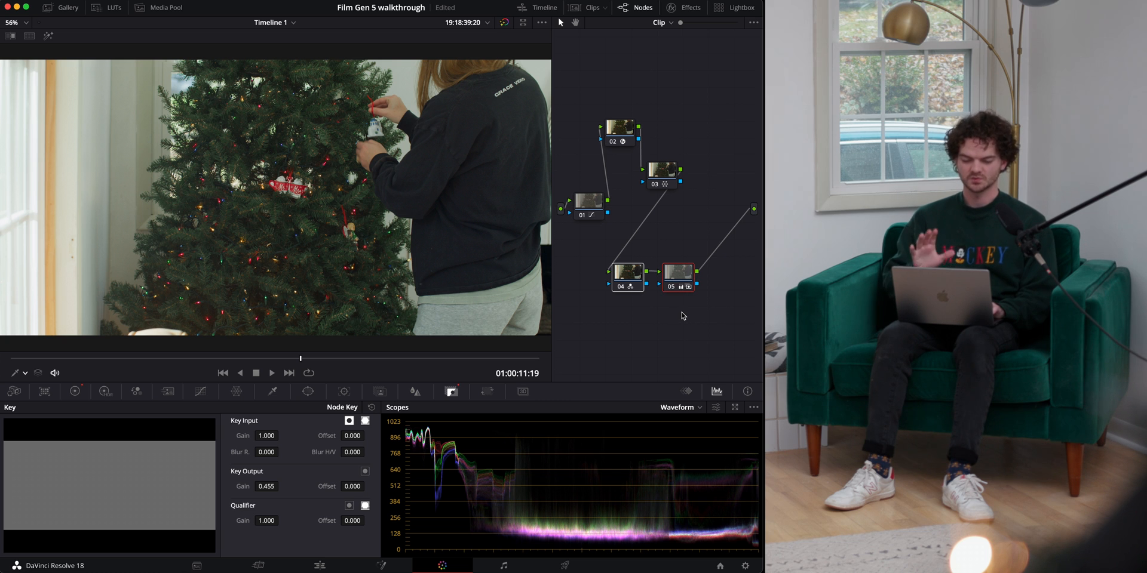
key("cmd+d")
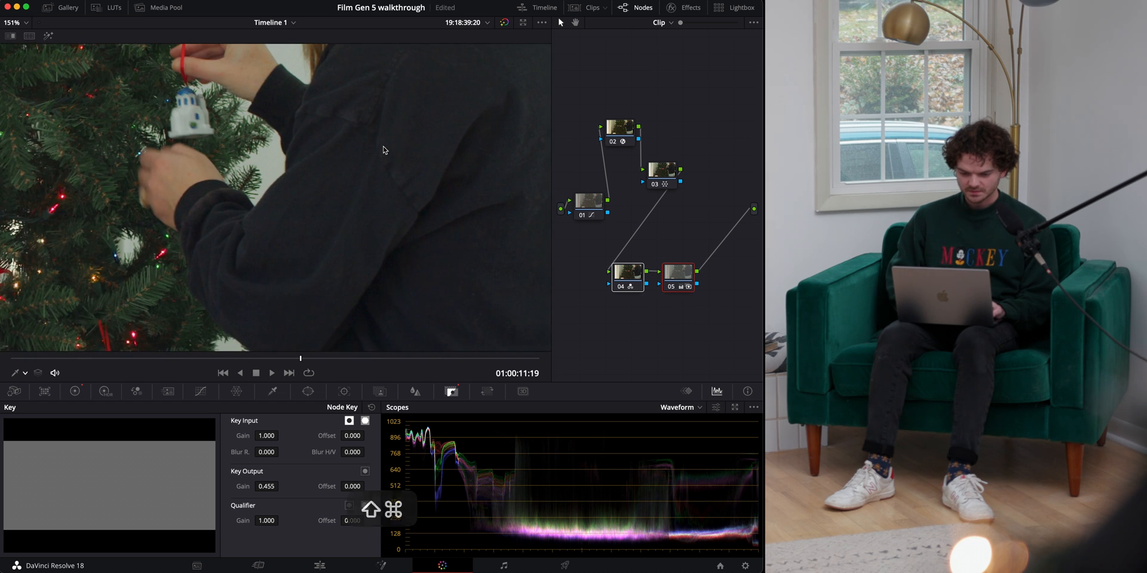
key("cmd+d")
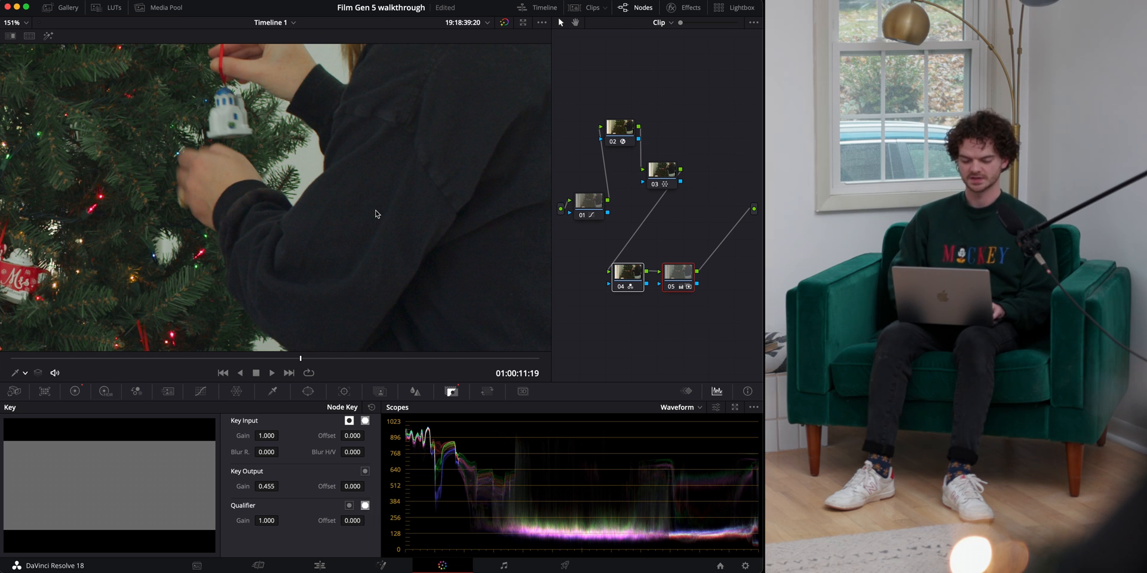
key("cmd+d")
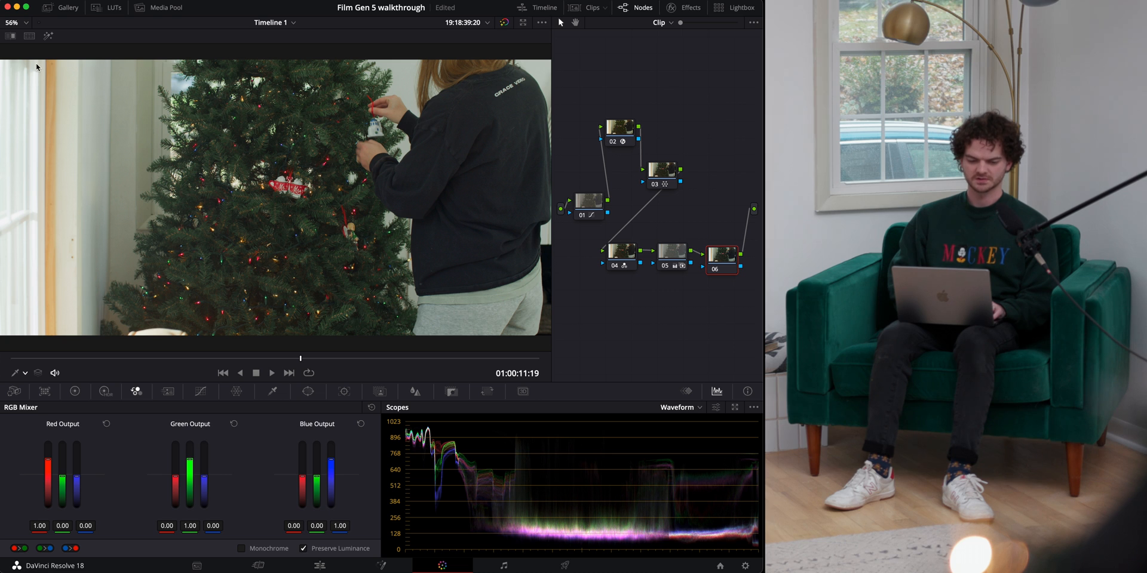
- Push node 06's Gain toward orange (about 1.11 red, 0.98 green, 0.85 blue) and adjust its key output
left_click(74, 392)
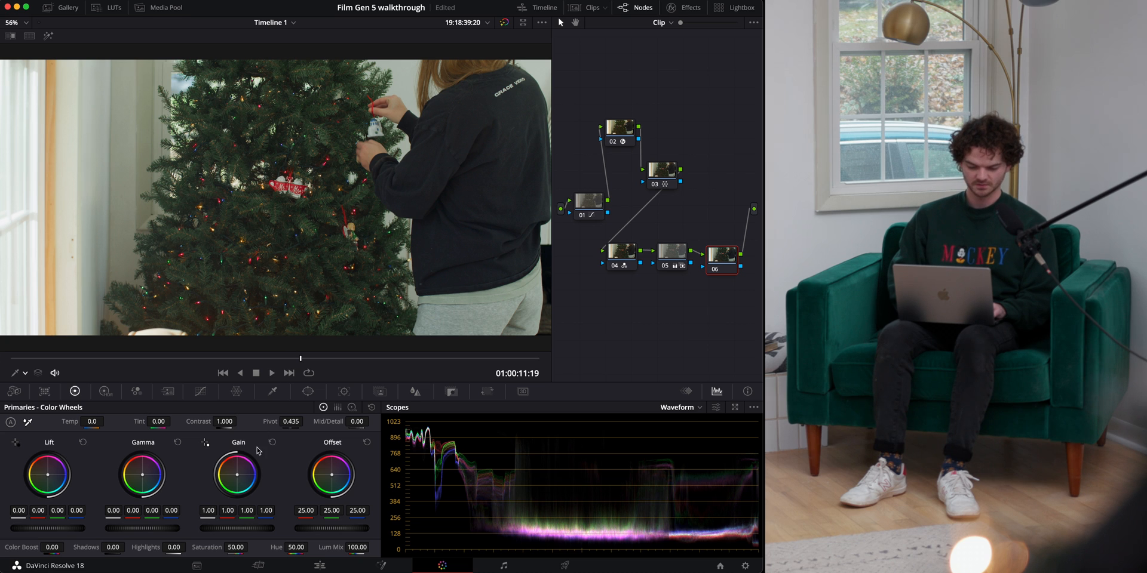
left_click_drag(237, 475, 233, 462)
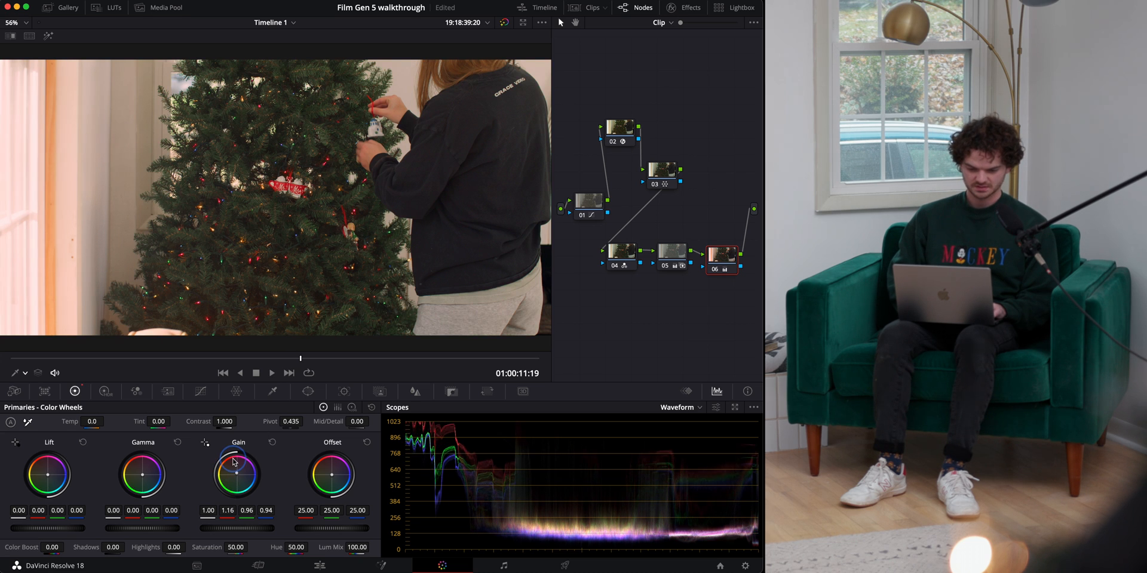
left_click_drag(235, 472, 229, 470)
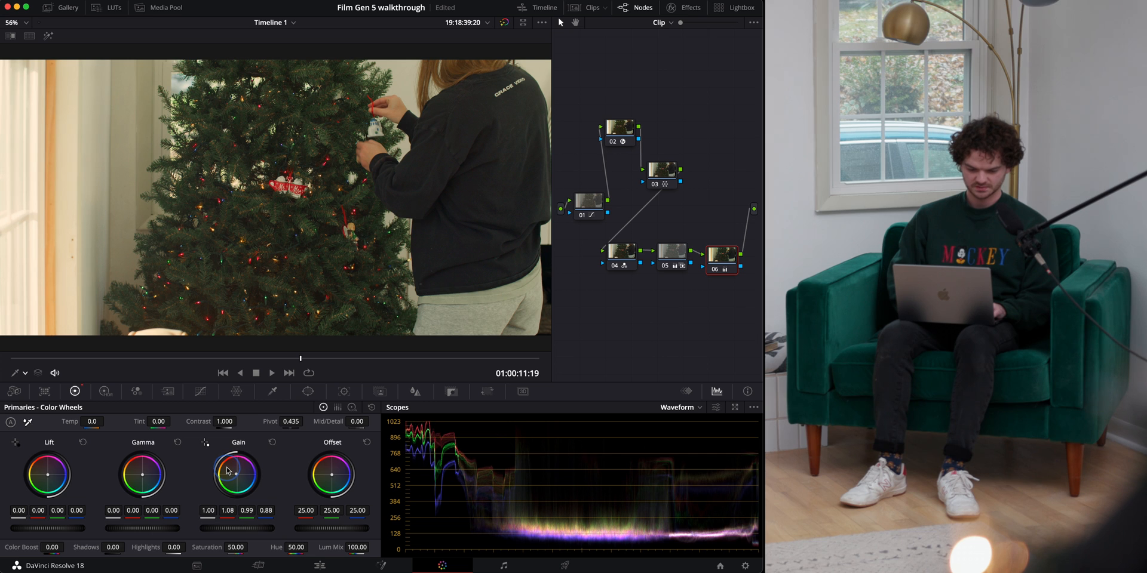
left_click_drag(237, 471, 238, 467)
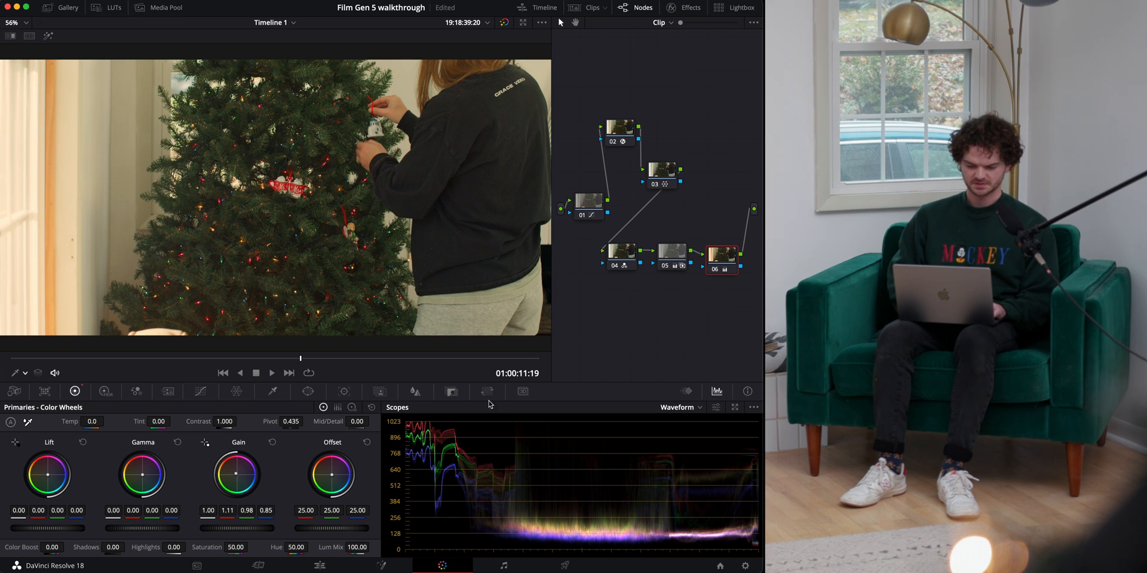
left_click(451, 392)
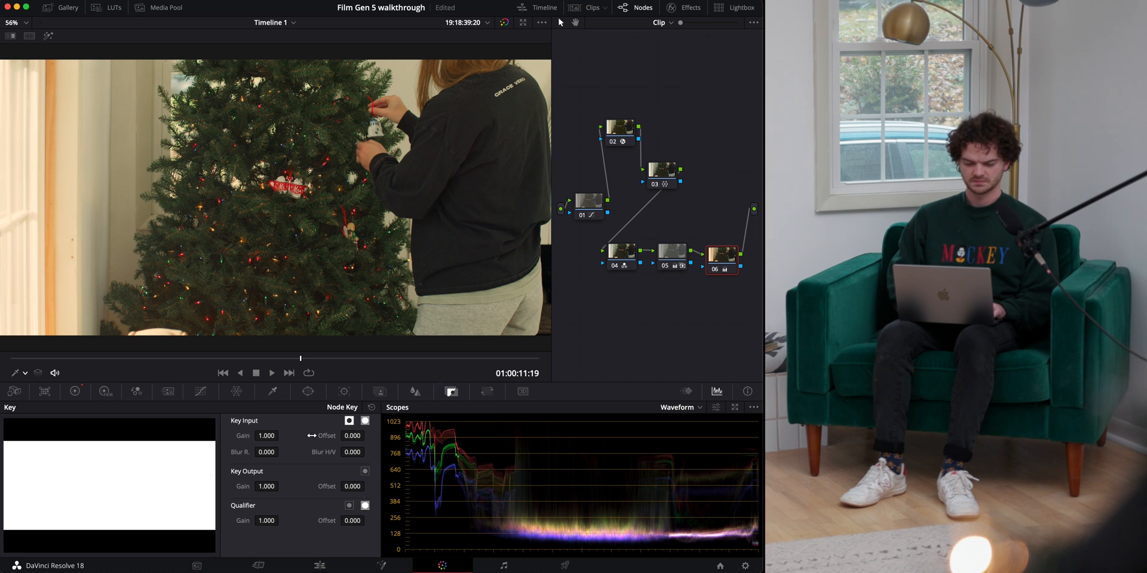
left_click_drag(265, 487, 93, 494)
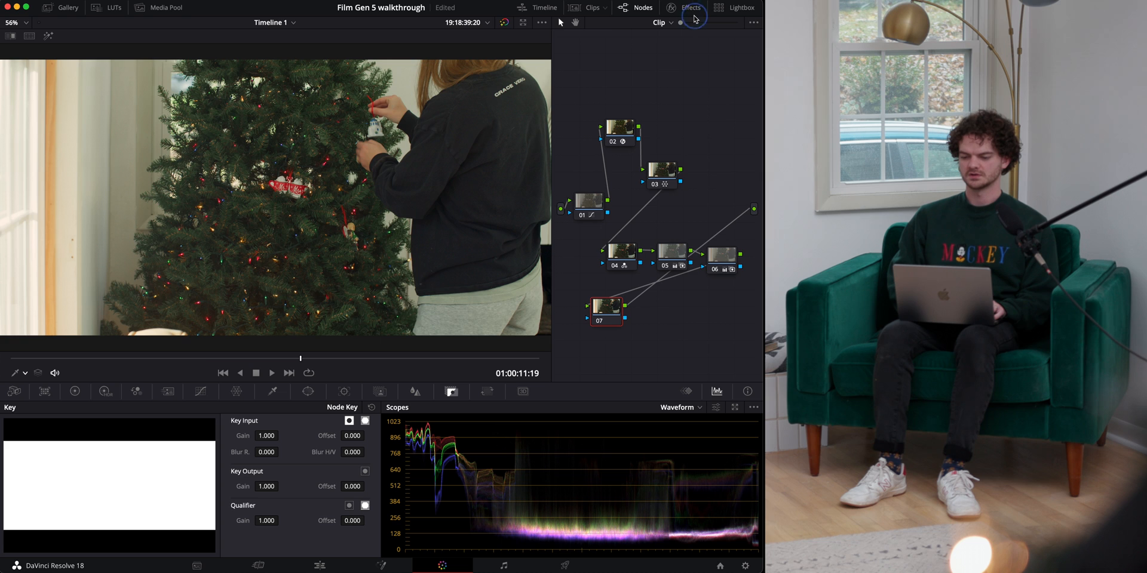
- Apply Film Grain with the 35mm 400T preset on node 07, opacity 0.605 and midtones 0.220
left_click(688, 7)
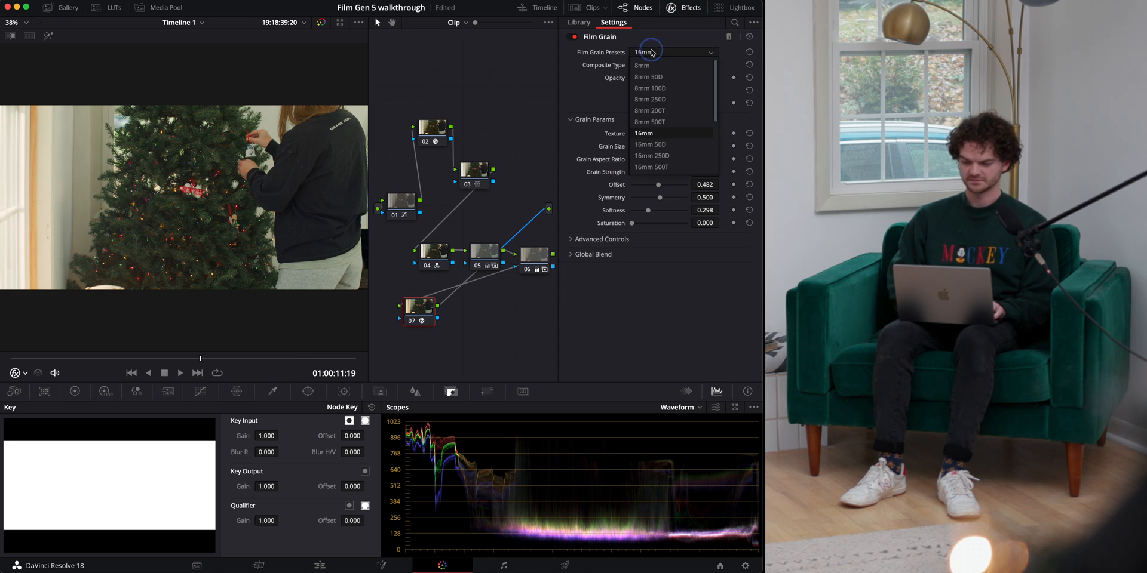
scroll("down", 3)
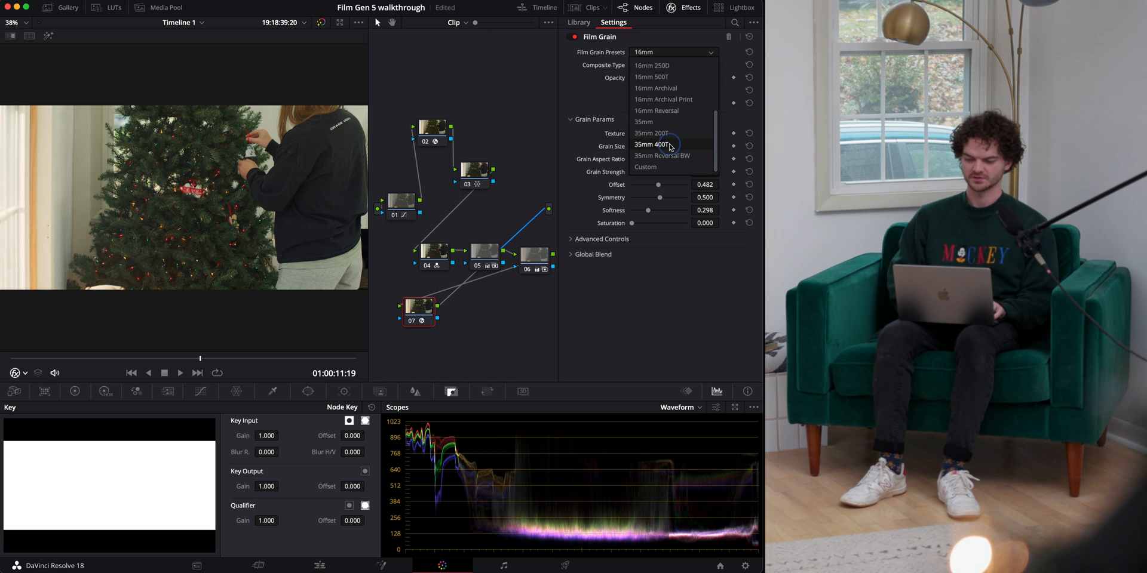
left_click(653, 143)
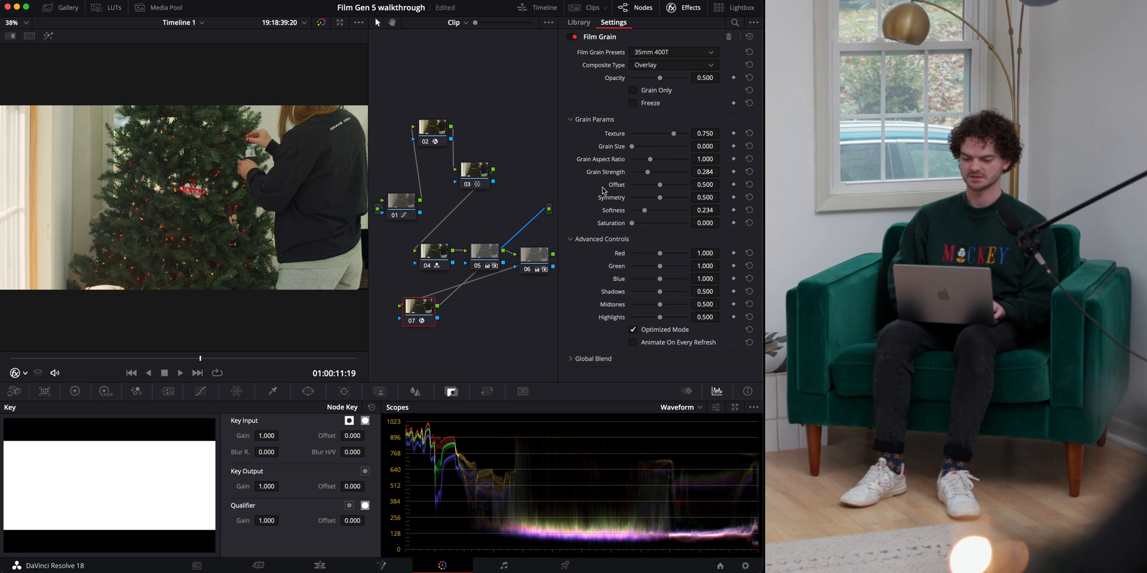
left_click_drag(671, 305, 646, 305)
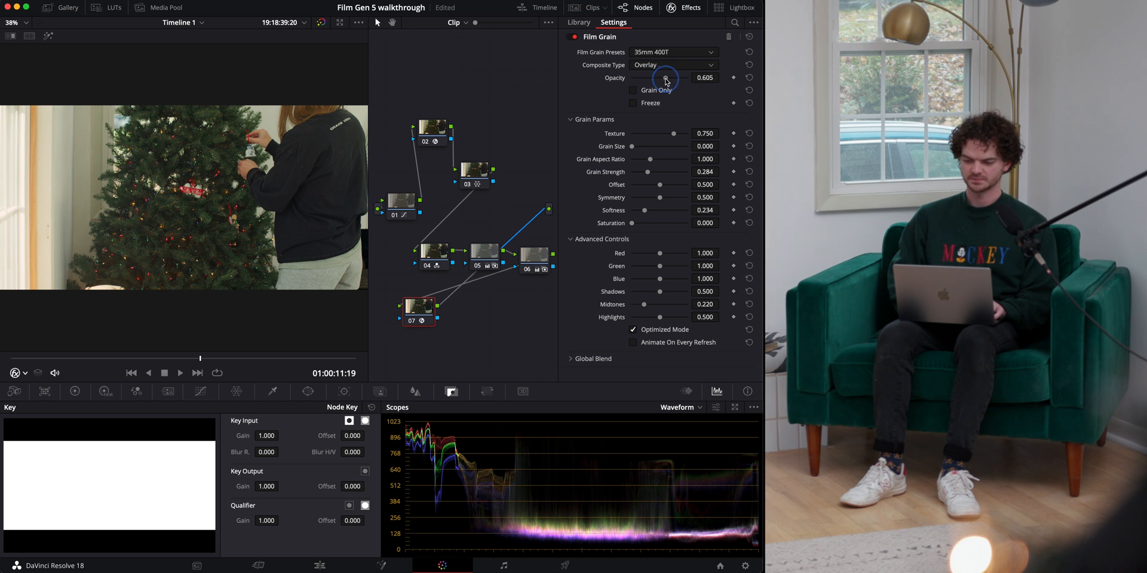
left_click_drag(664, 77, 676, 77)
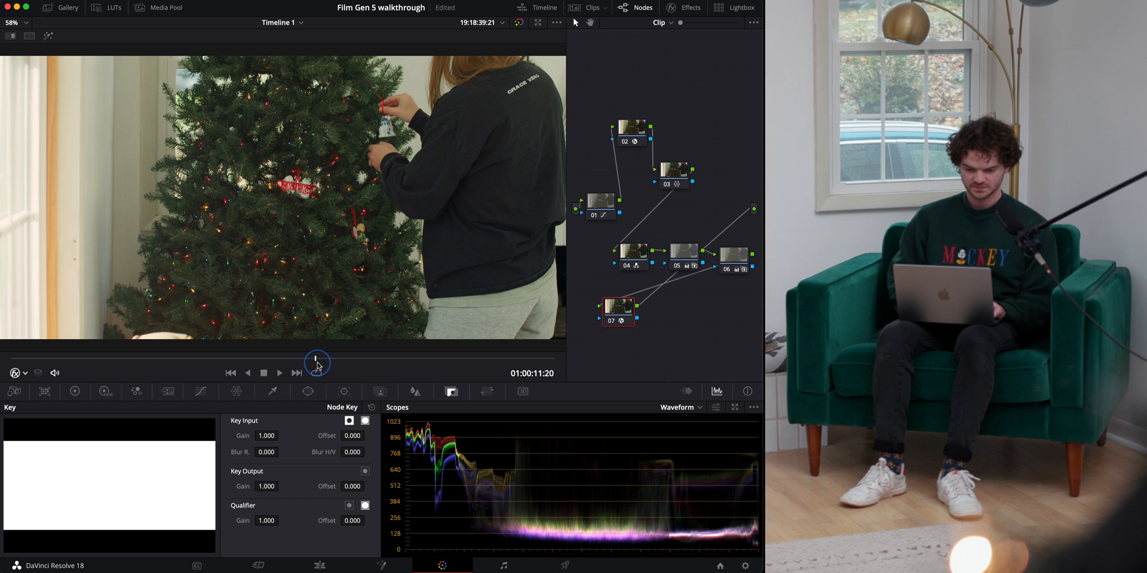
- Scrub through the graded hero shot, then show the thumbnails of all seven timeline clips
left_click_drag(317, 364, 215, 363)
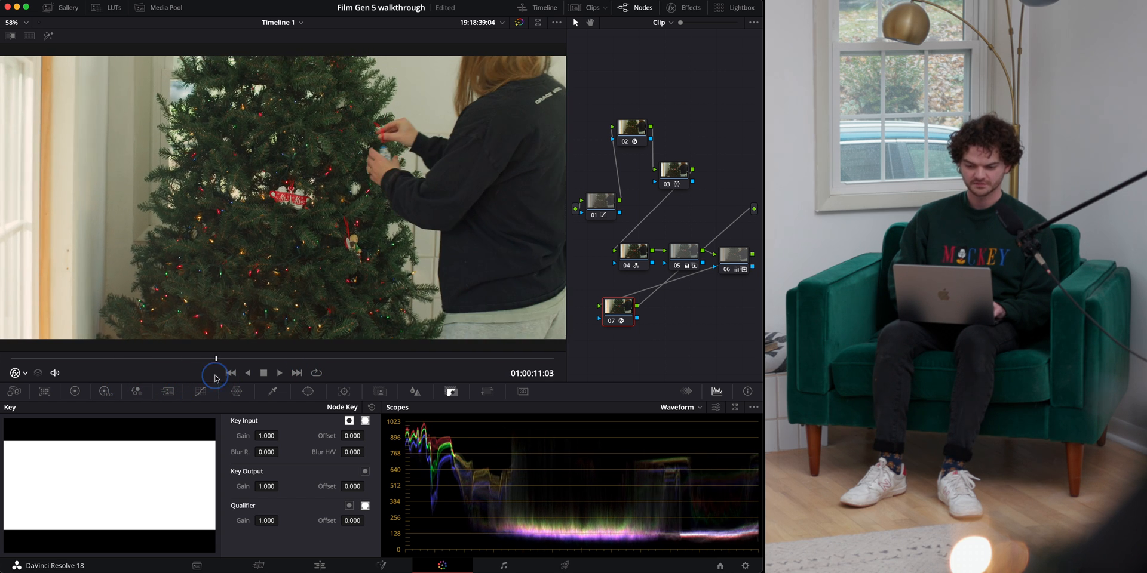
left_click(279, 373)
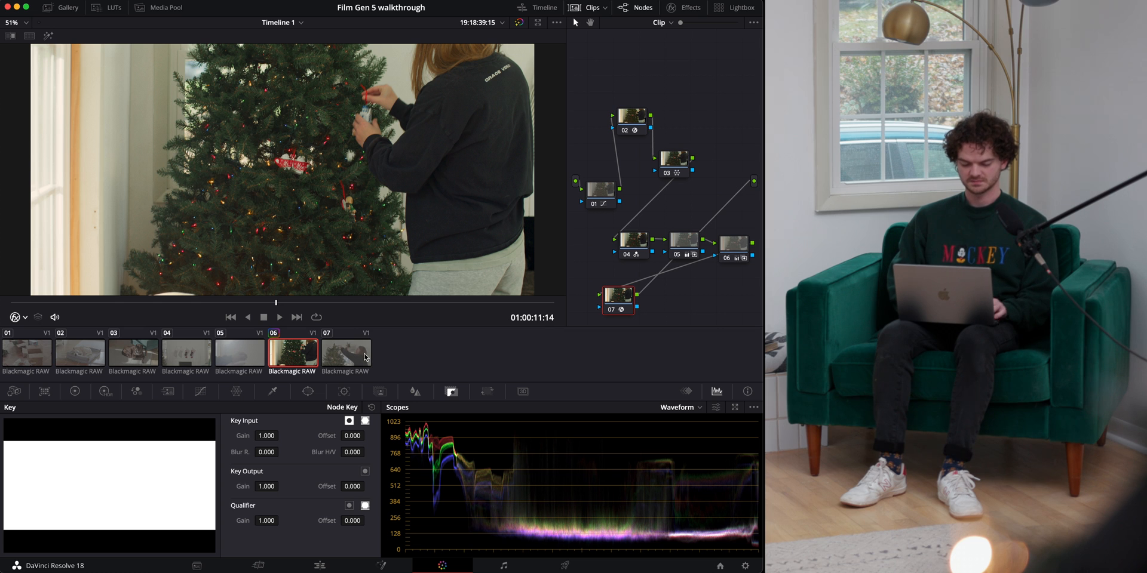
left_click(345, 354)
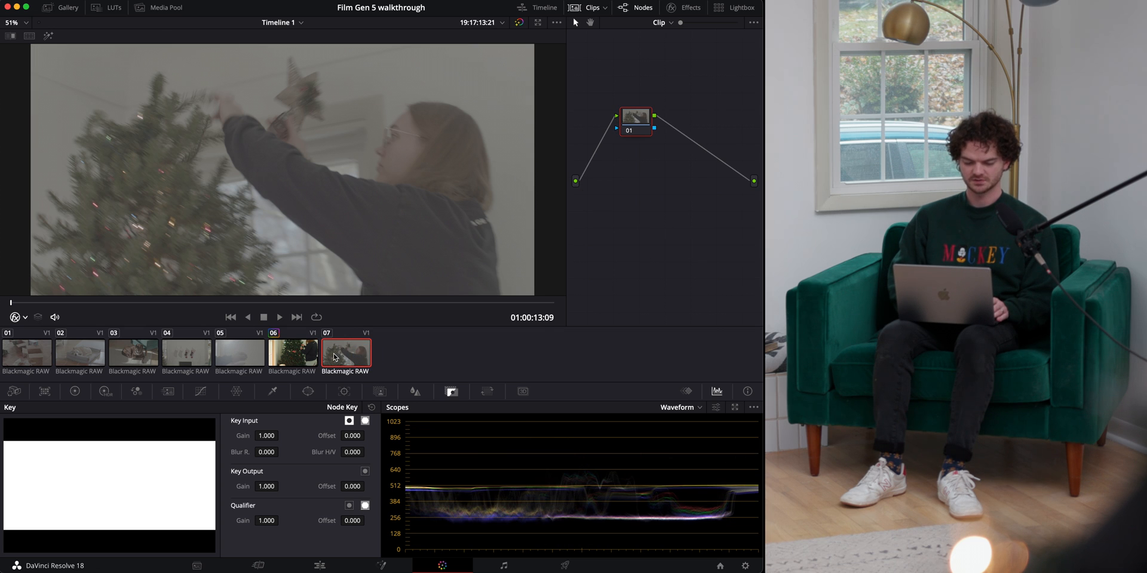
left_click(131, 354)
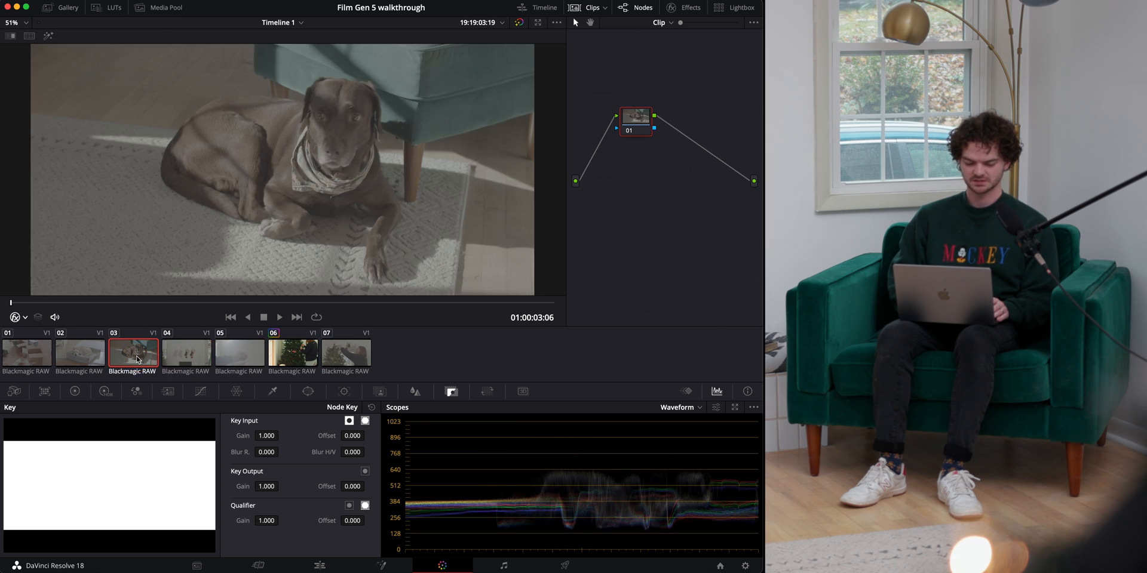
left_click(131, 353)
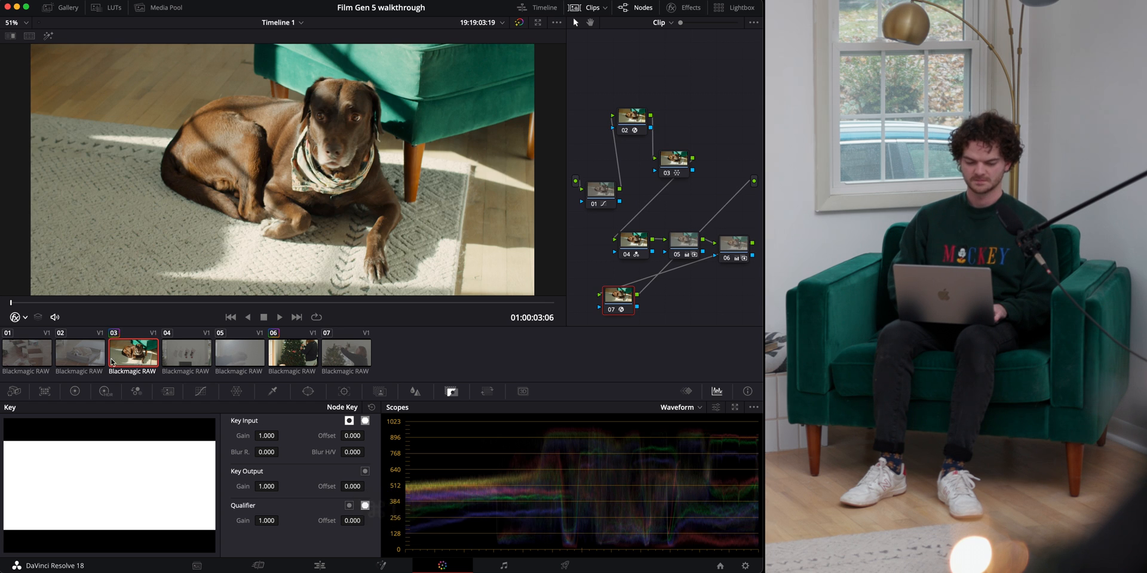
left_click(27, 354)
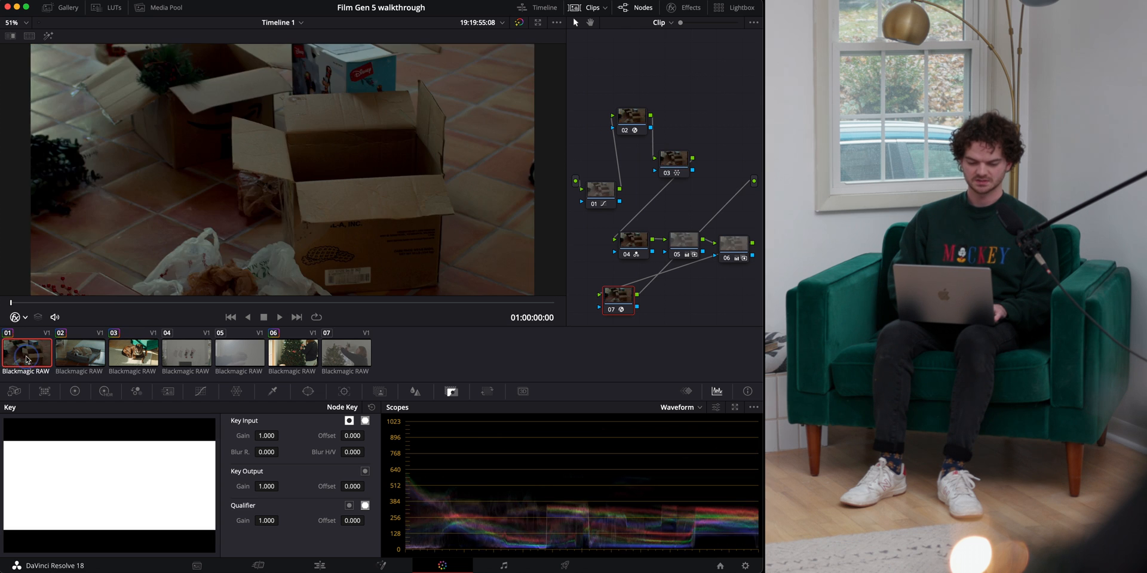
left_click(185, 354)
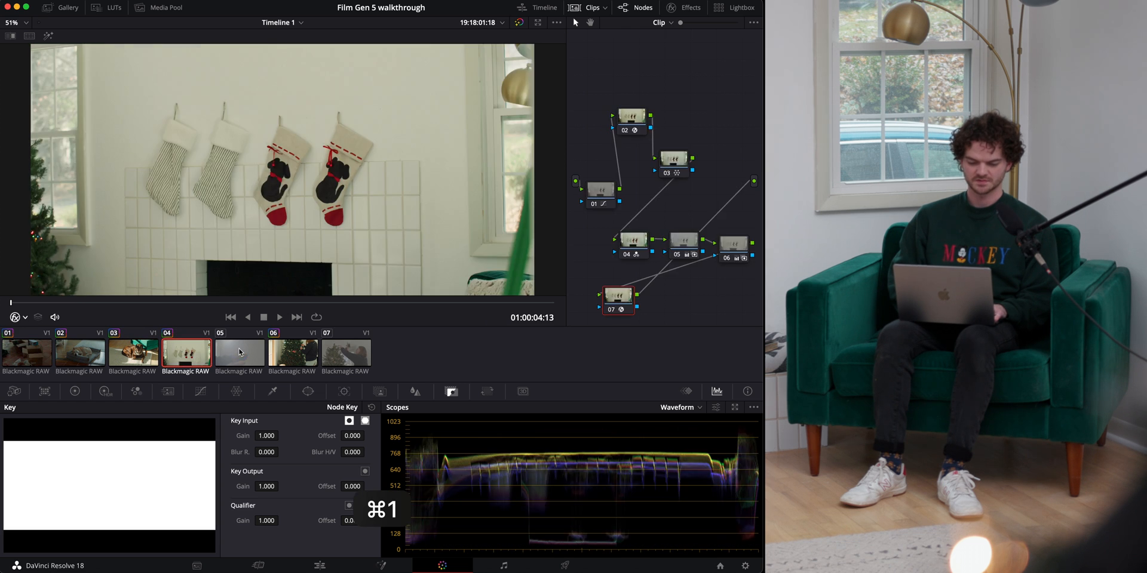
left_click(345, 354)
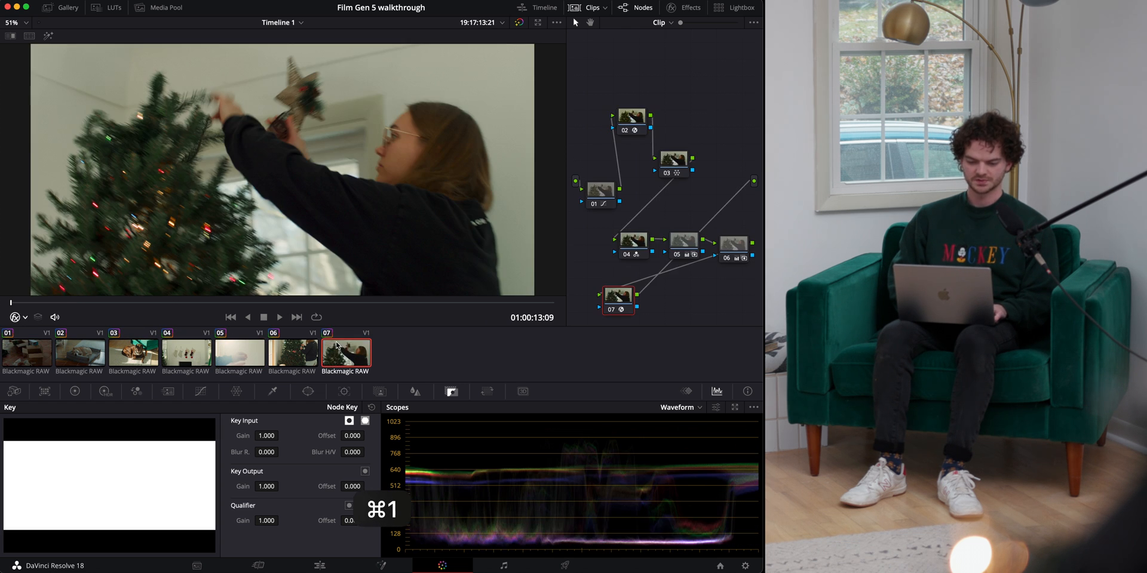
left_click(238, 354)
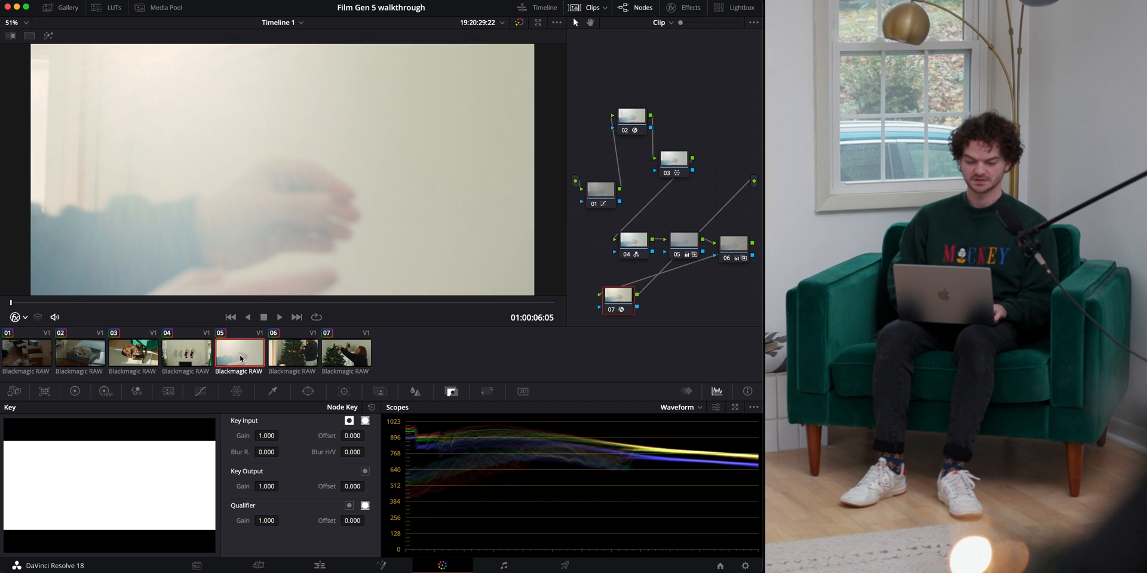
left_click(132, 354)
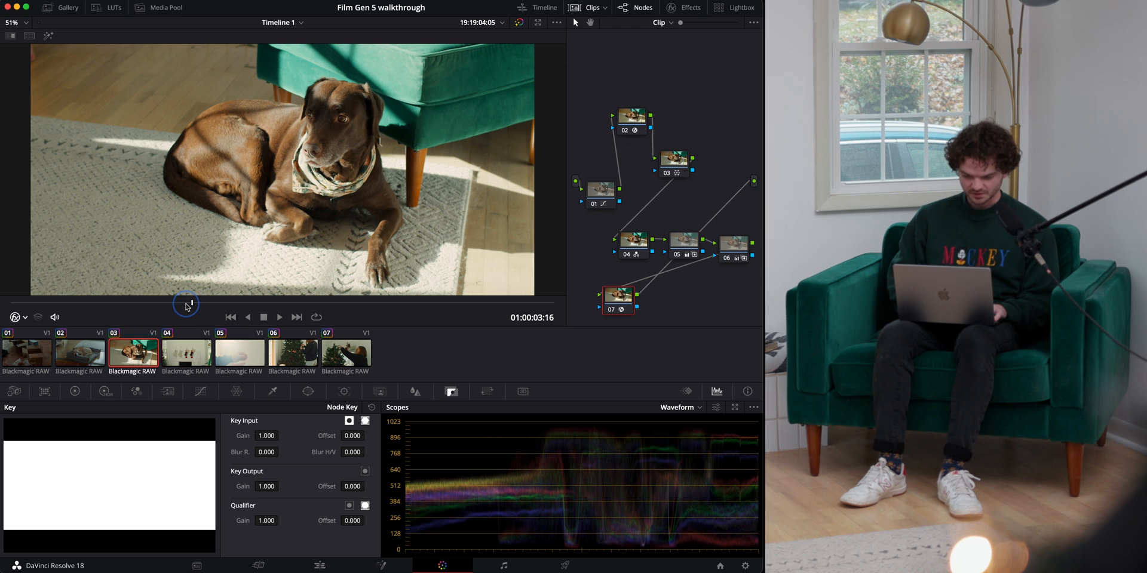
mouse_move(256, 83)
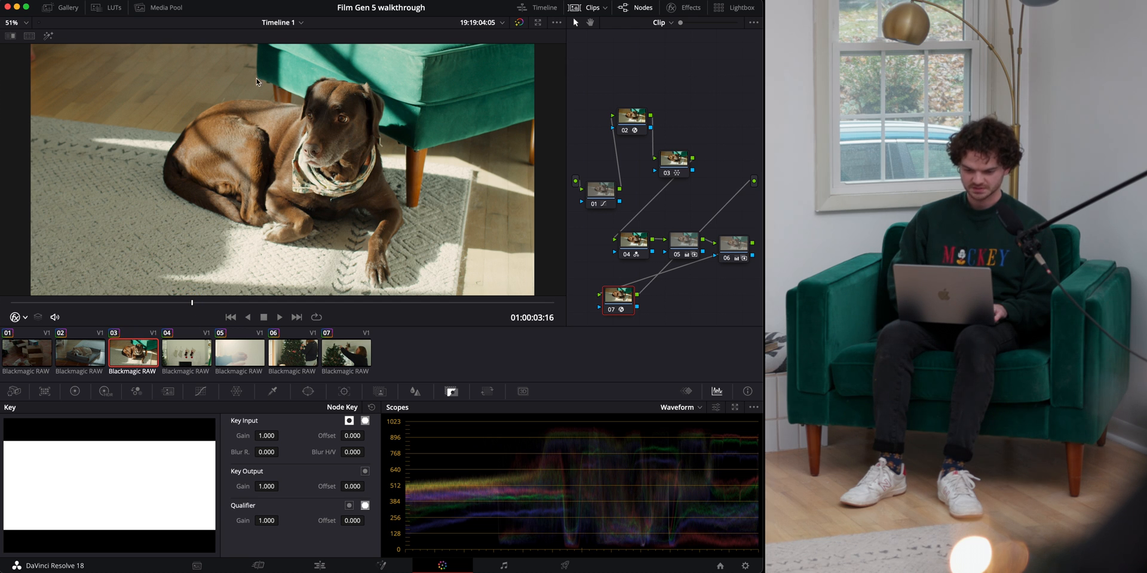
left_click(601, 192)
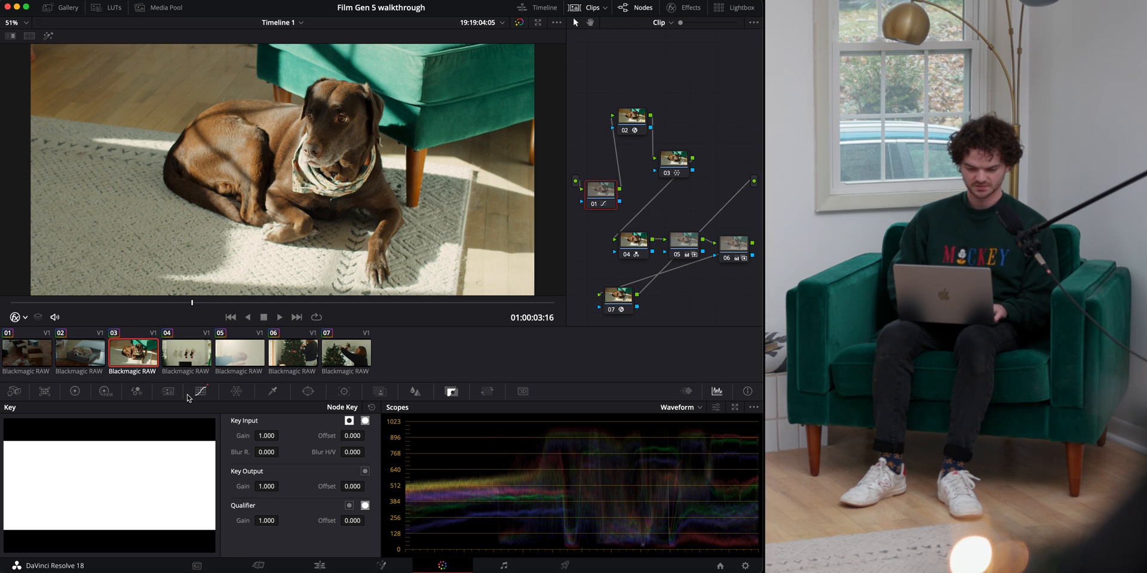
- Reshape node 01's custom curve, lowering the white point, then move to the labrador-on-bed clip
left_click(199, 391)
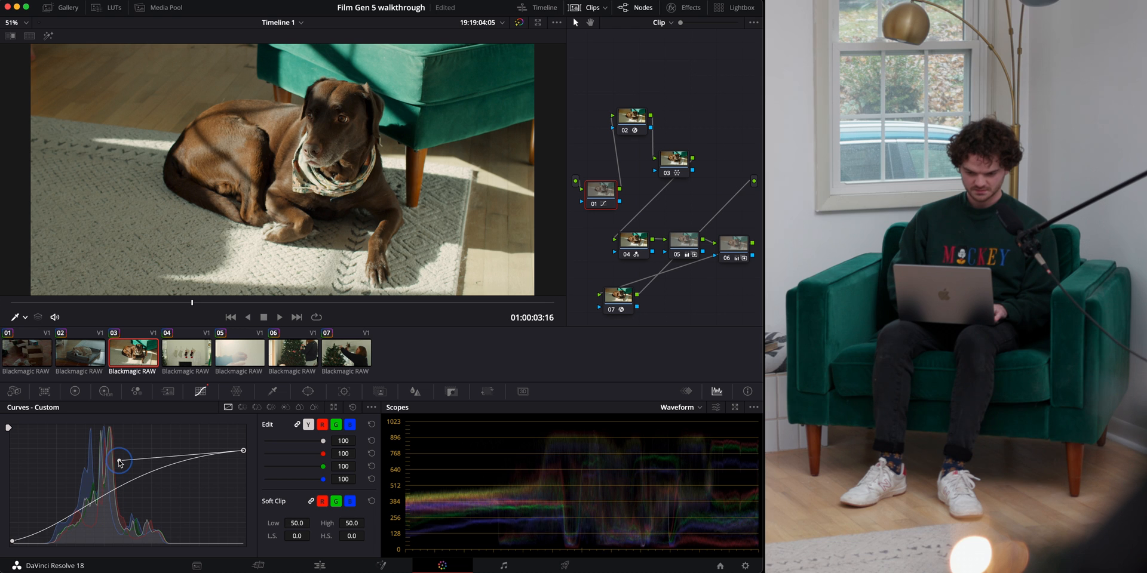
left_click_drag(119, 461, 80, 527)
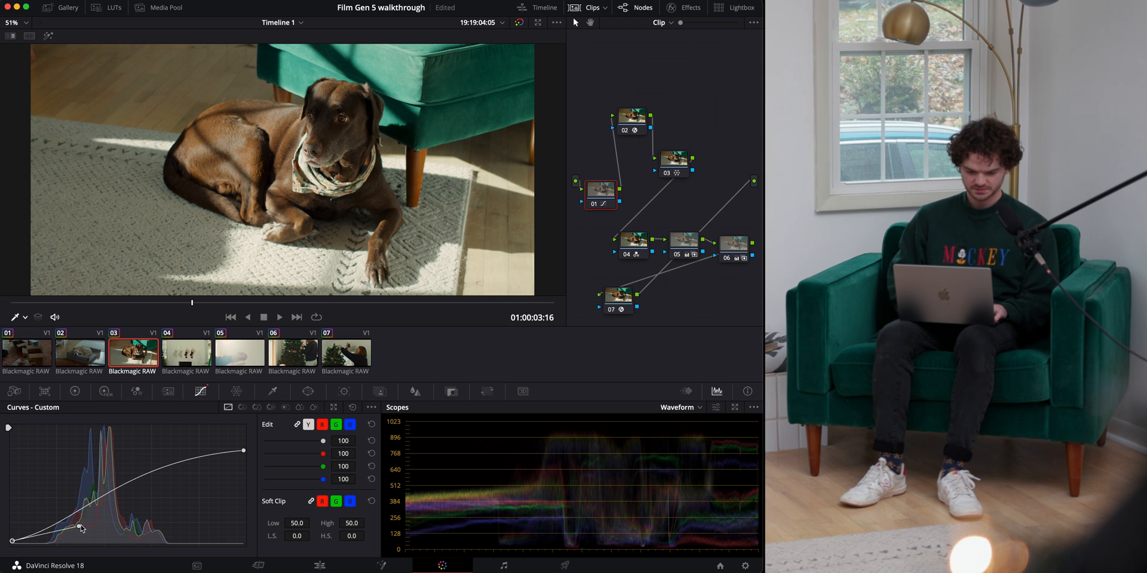
left_click_drag(80, 528, 78, 524)
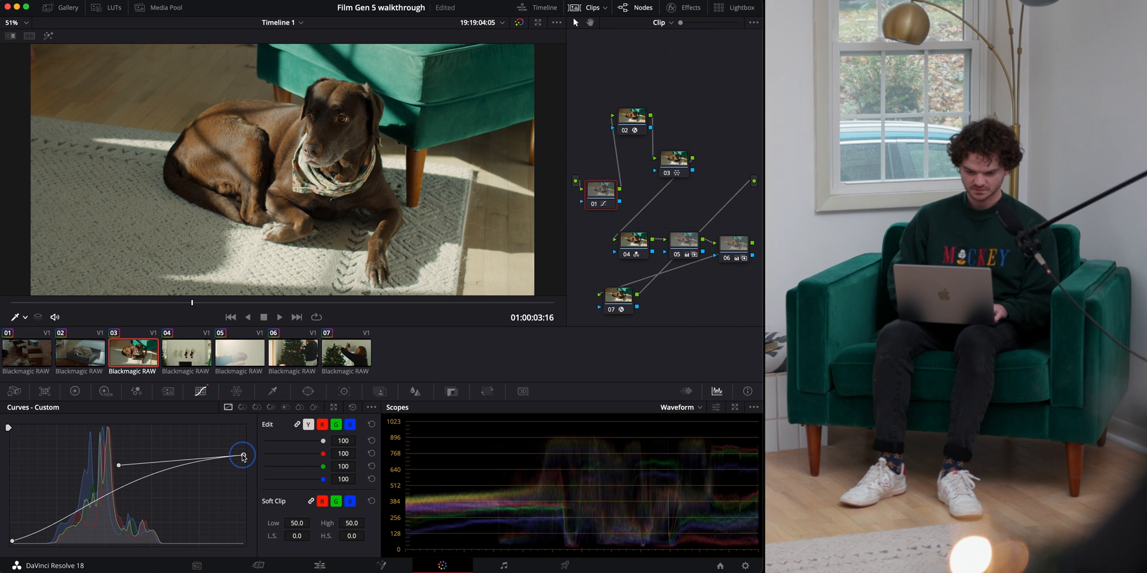
left_click(79, 353)
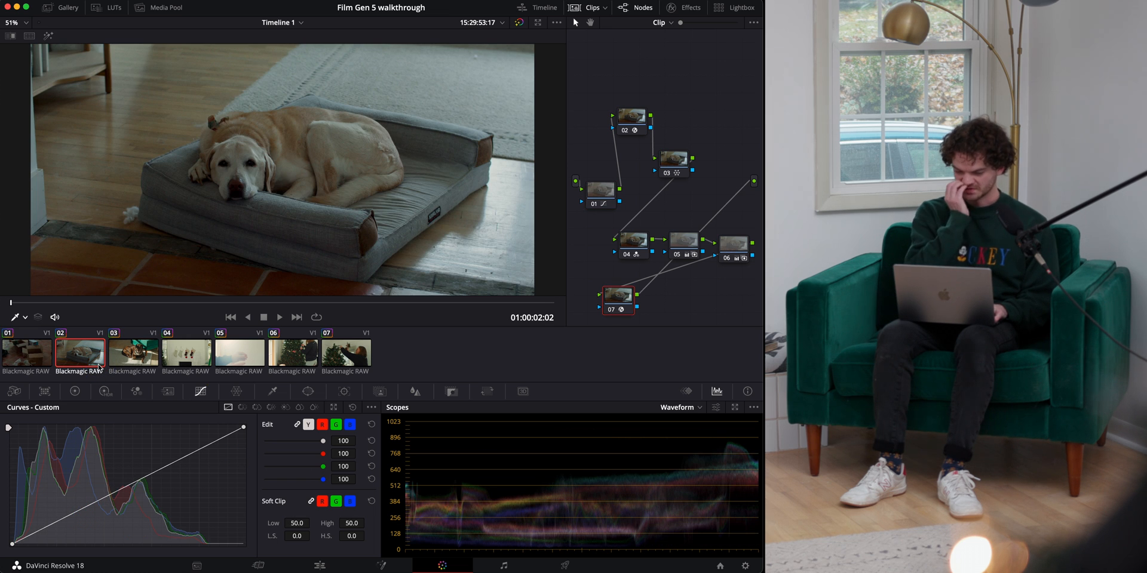
- In Camera Raw, raise the ISO on the labrador clip and set the boxes clip to ISO 1000
left_click(12, 408)
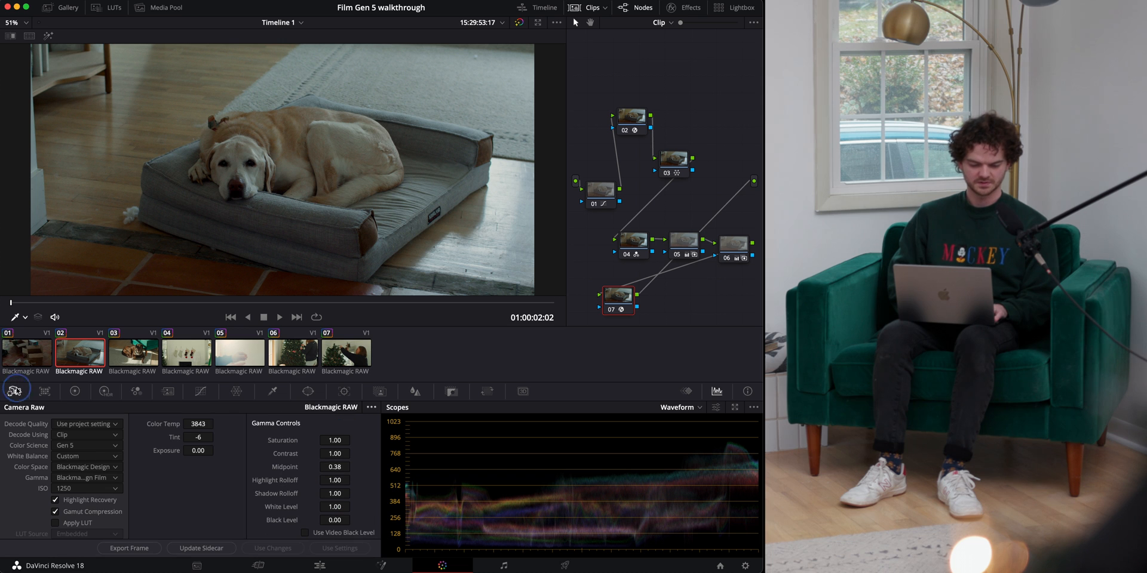
left_click(86, 488)
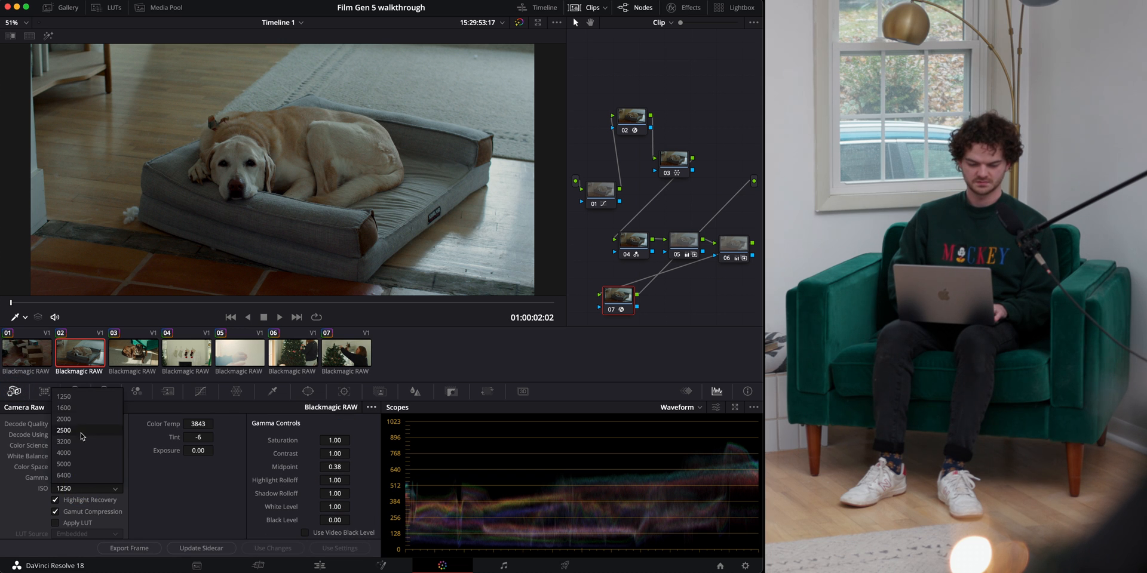
left_click(64, 442)
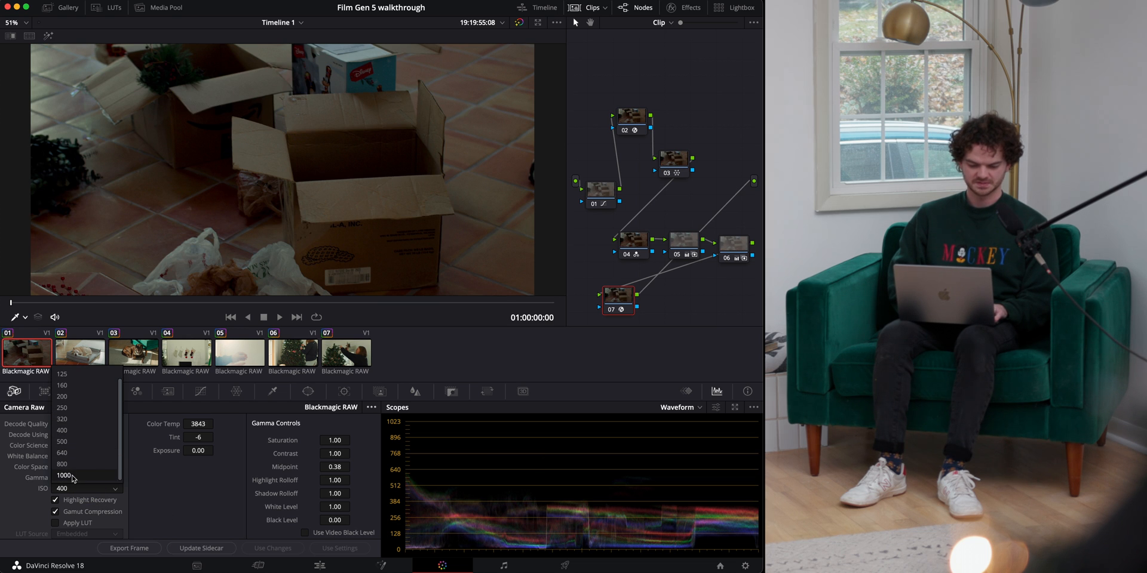
left_click(61, 475)
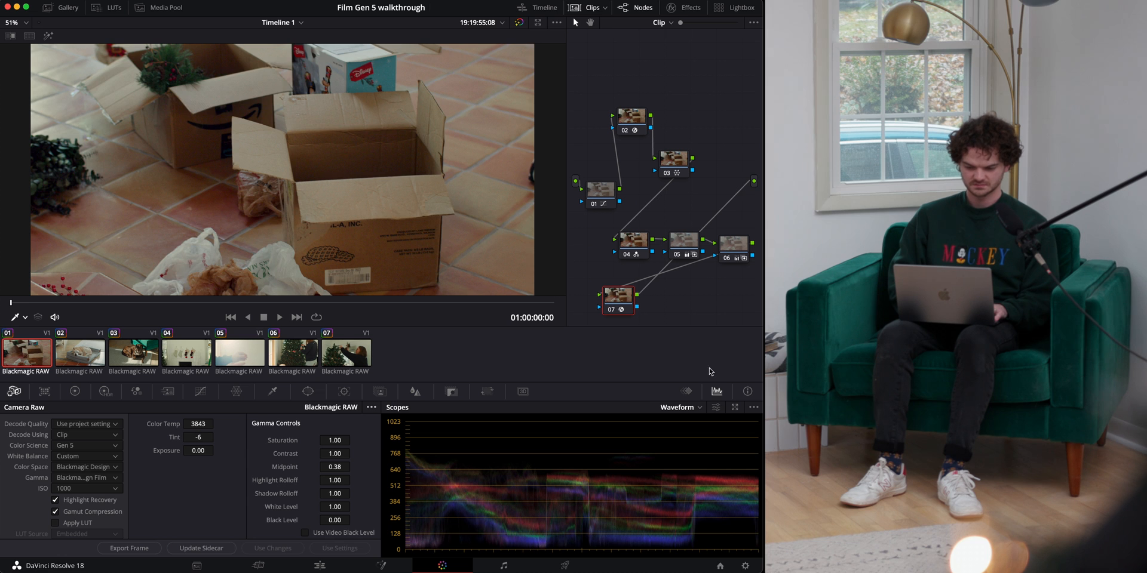
- Step through the fifth, tree-decorating and tree-topper clips, setting the tree-topper's ISO to 640
left_click(131, 354)
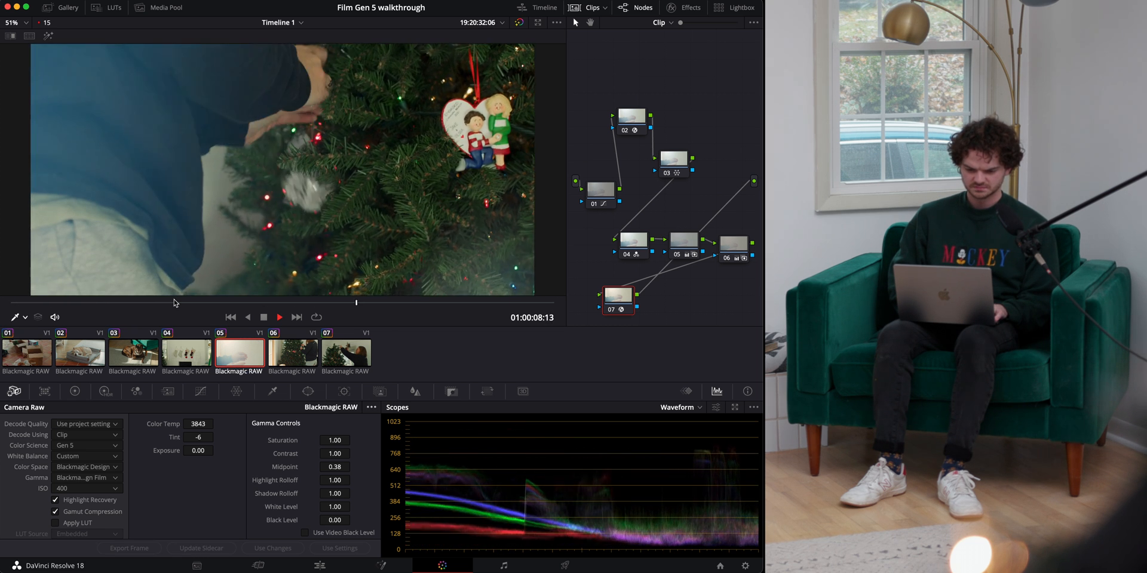
left_click(292, 353)
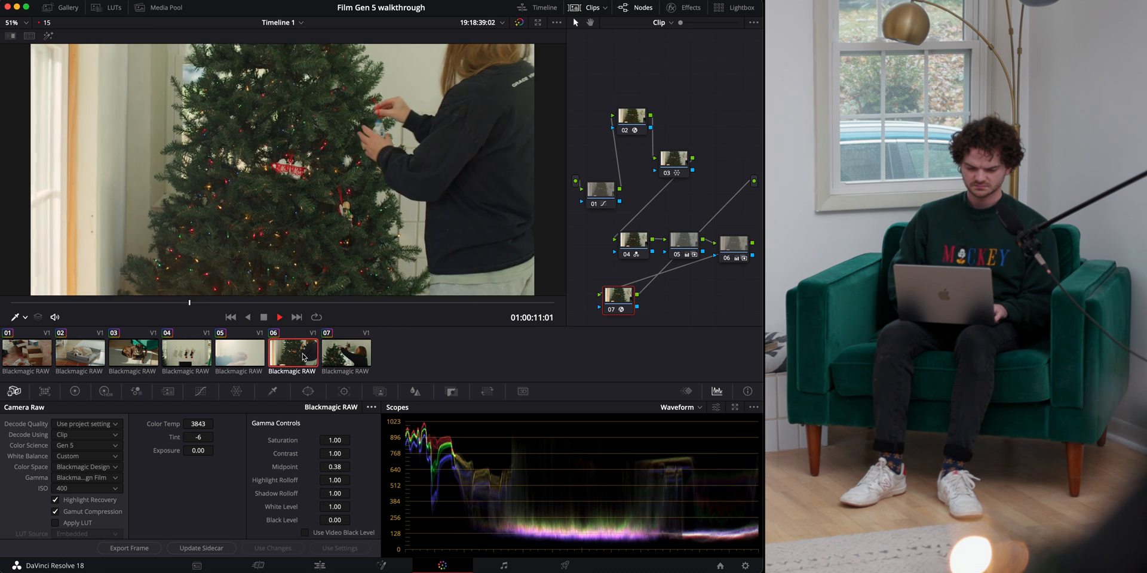
left_click(345, 354)
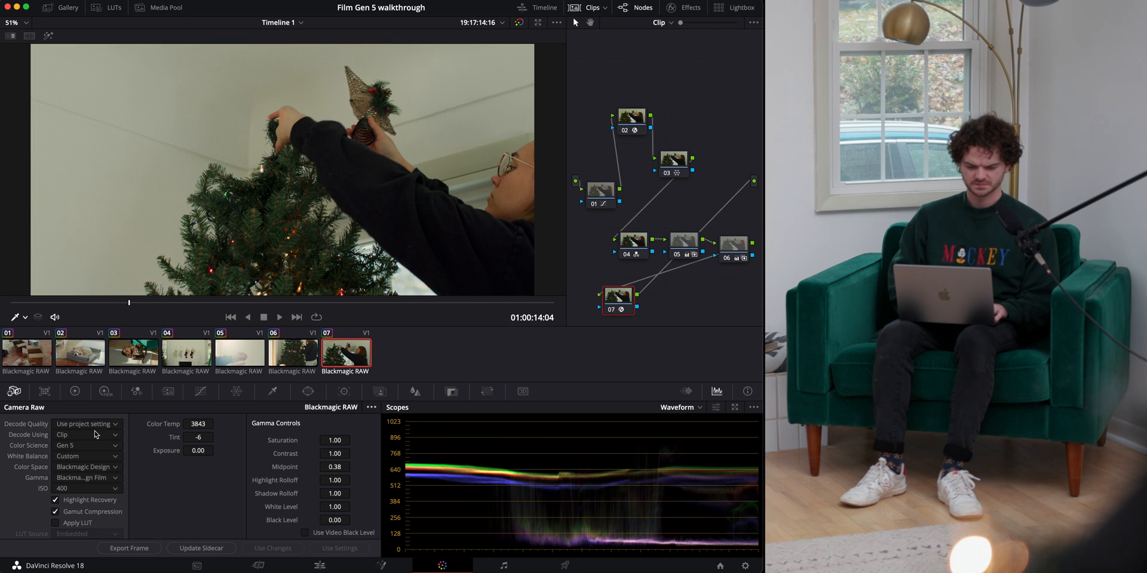
left_click(86, 488)
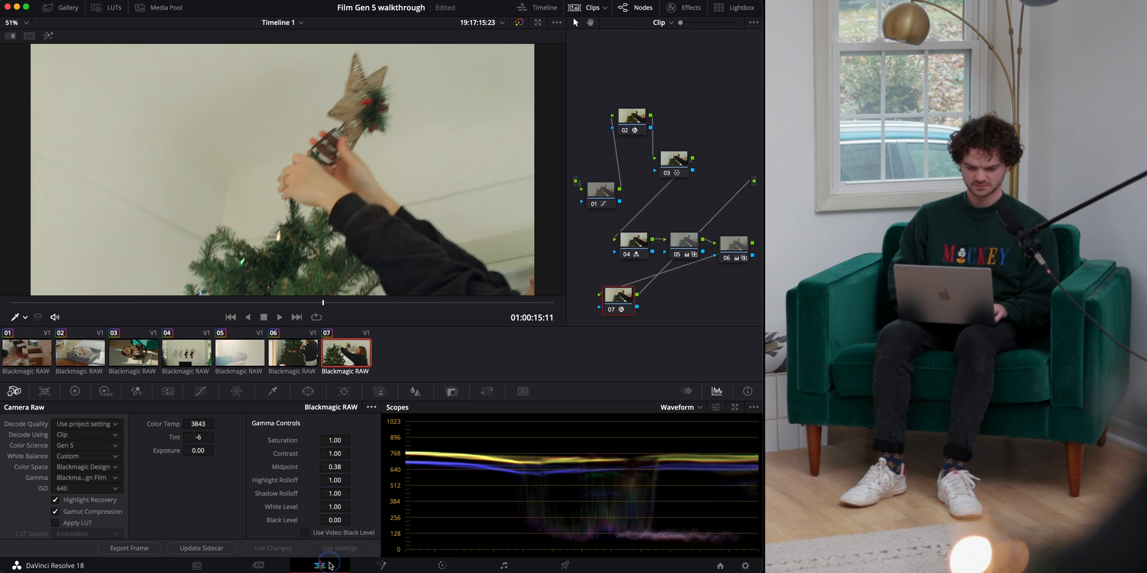
- Return to the Edit page timeline with the tree-decorating clip current
left_click(316, 563)
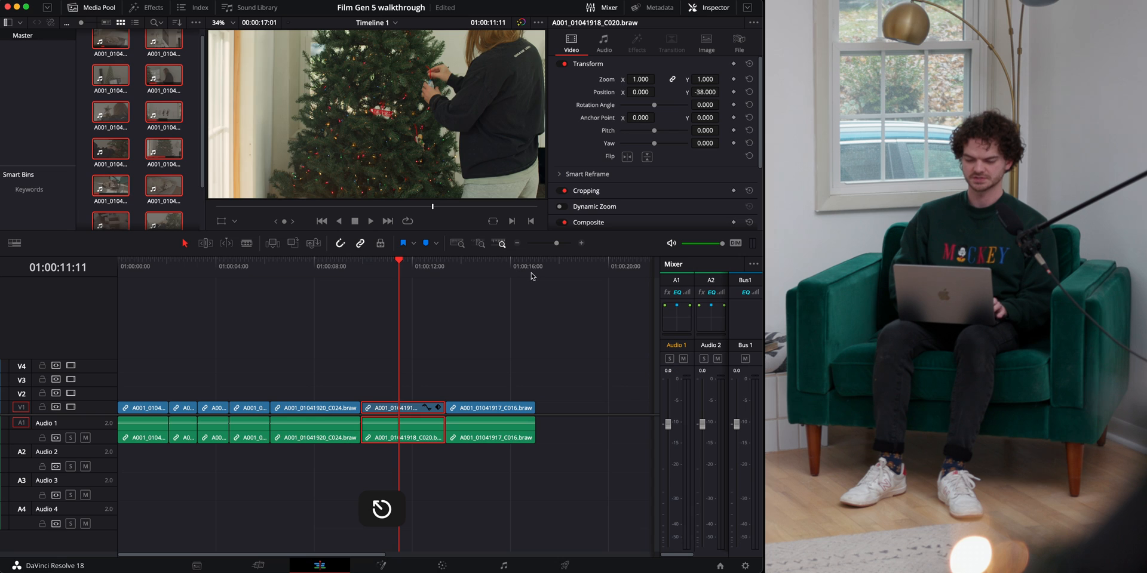
left_click(445, 275)
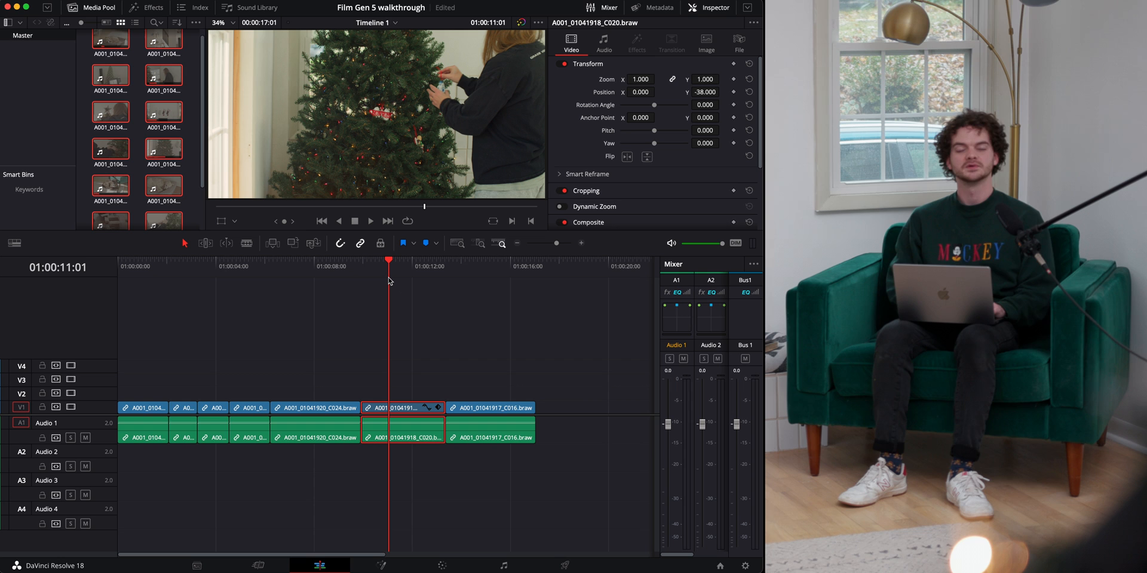
mouse_move(268, 273)
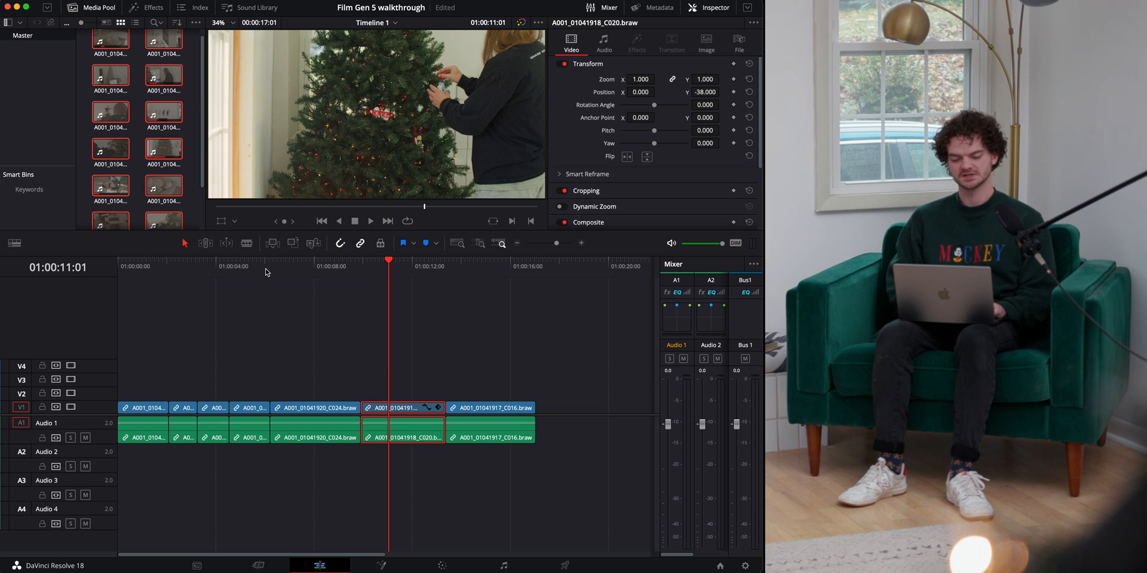